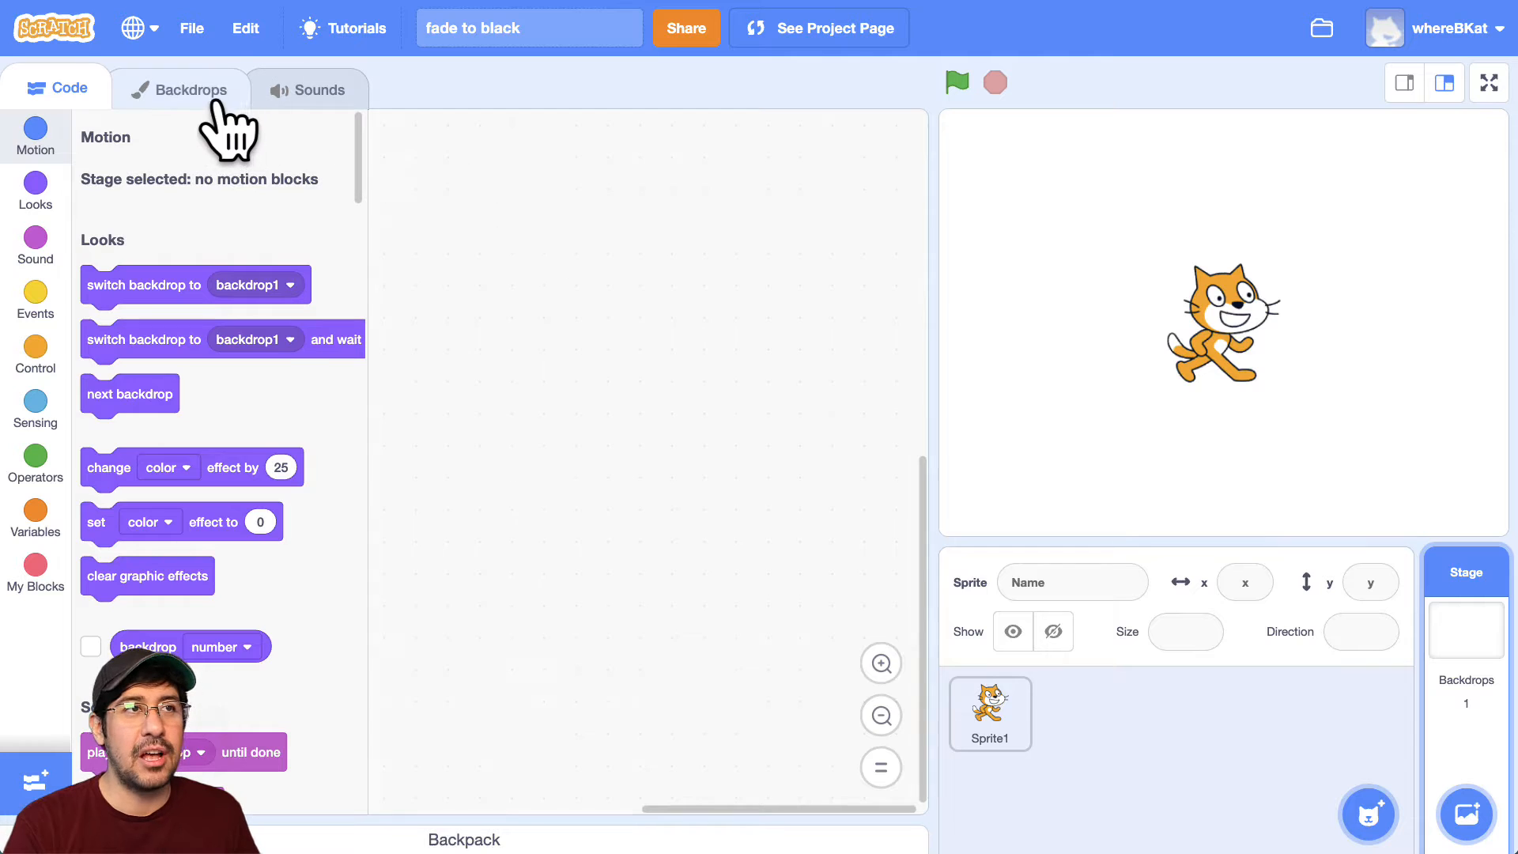
- Add Baseball 1 and Blue Sky backdrops, delete backdrop1, and select Blue Sky
left_click(180, 90)
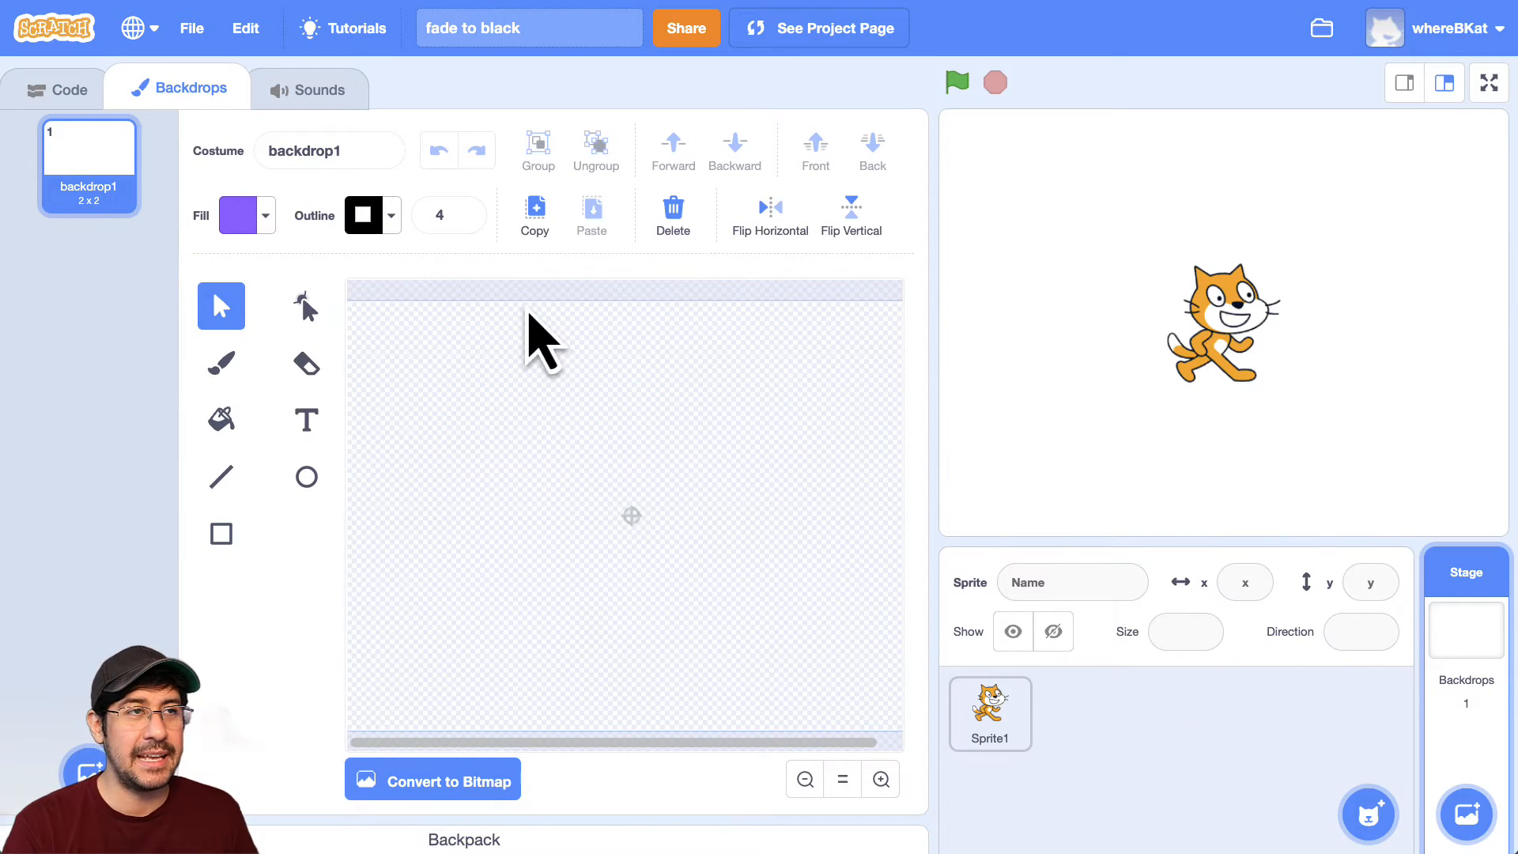
left_click(1465, 814)
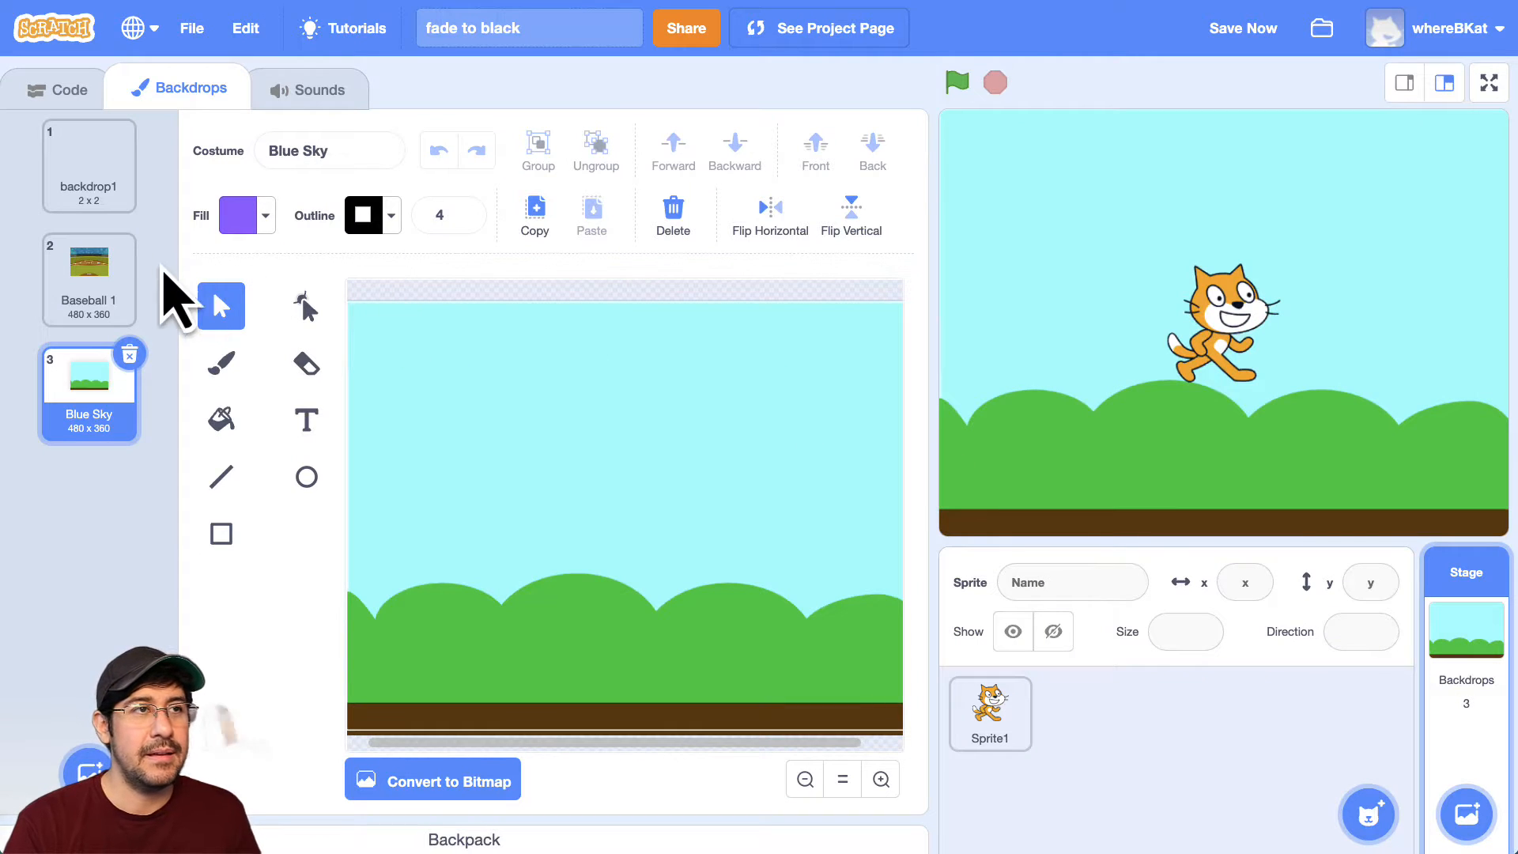
left_click(87, 164)
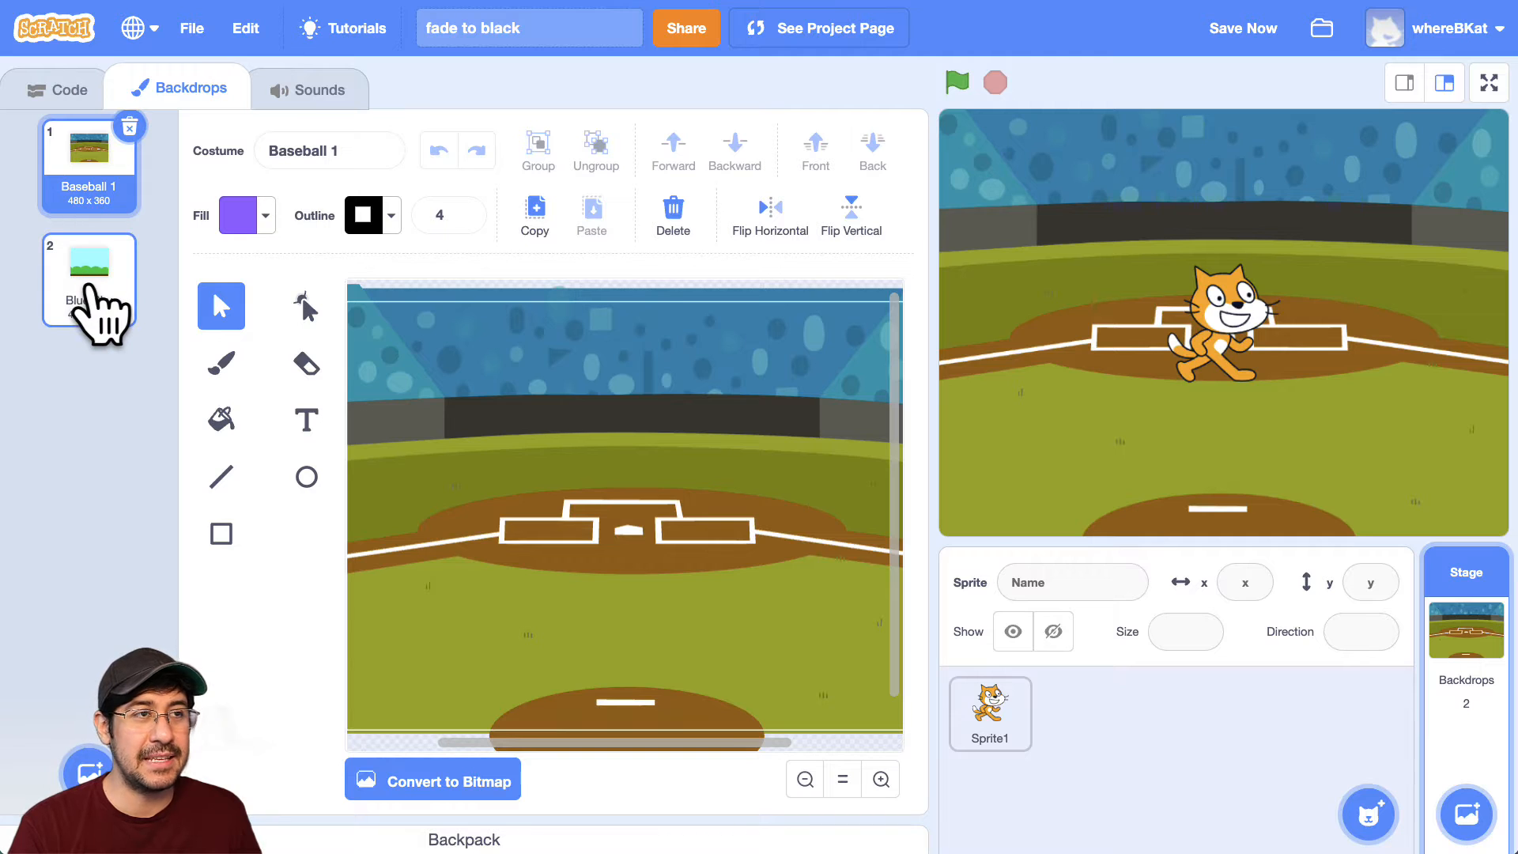
left_click(88, 280)
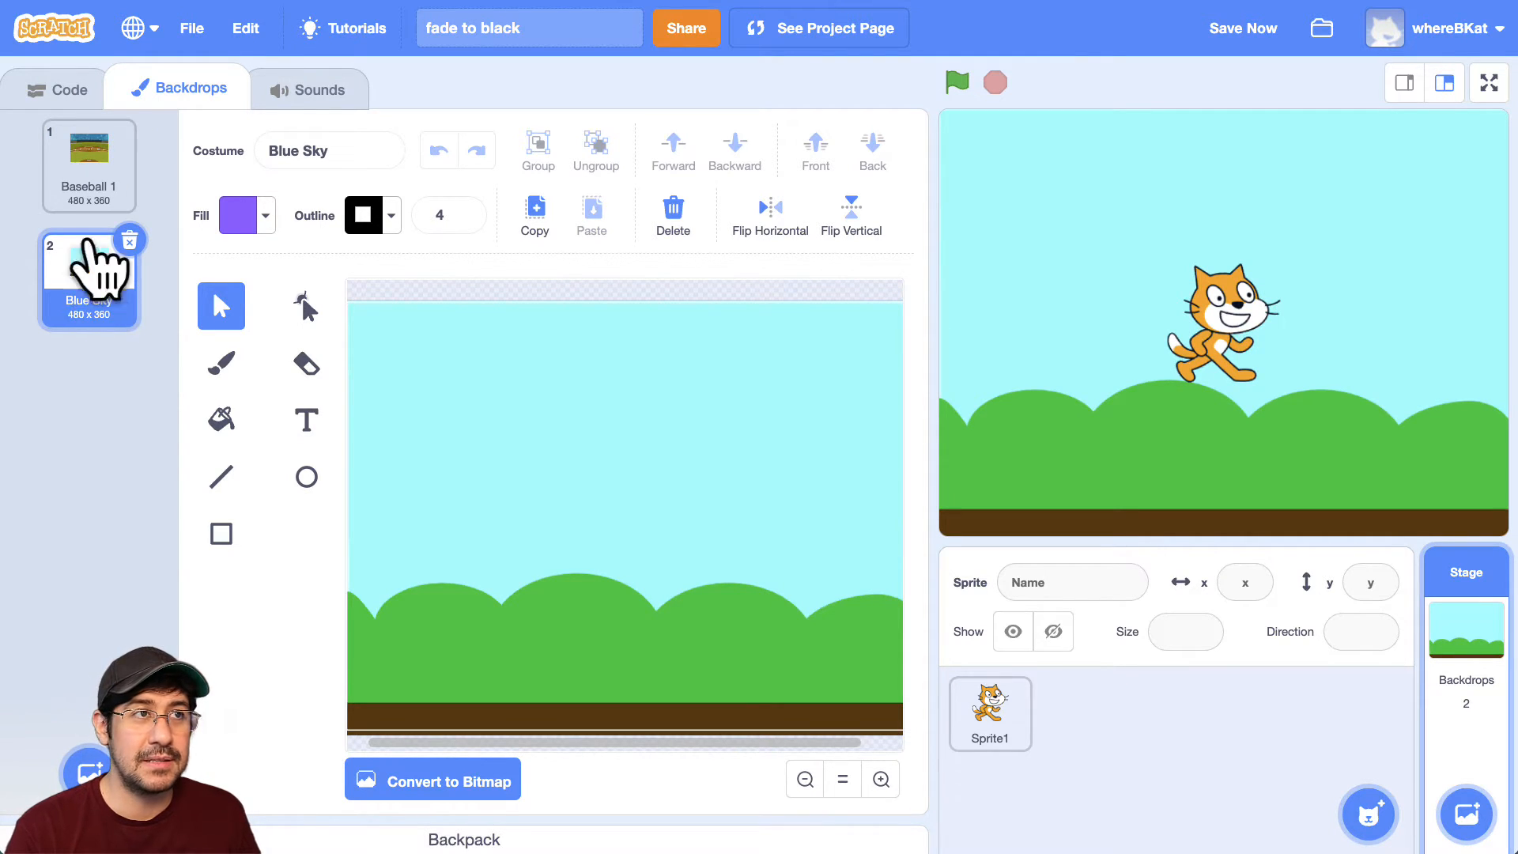
left_click(68, 89)
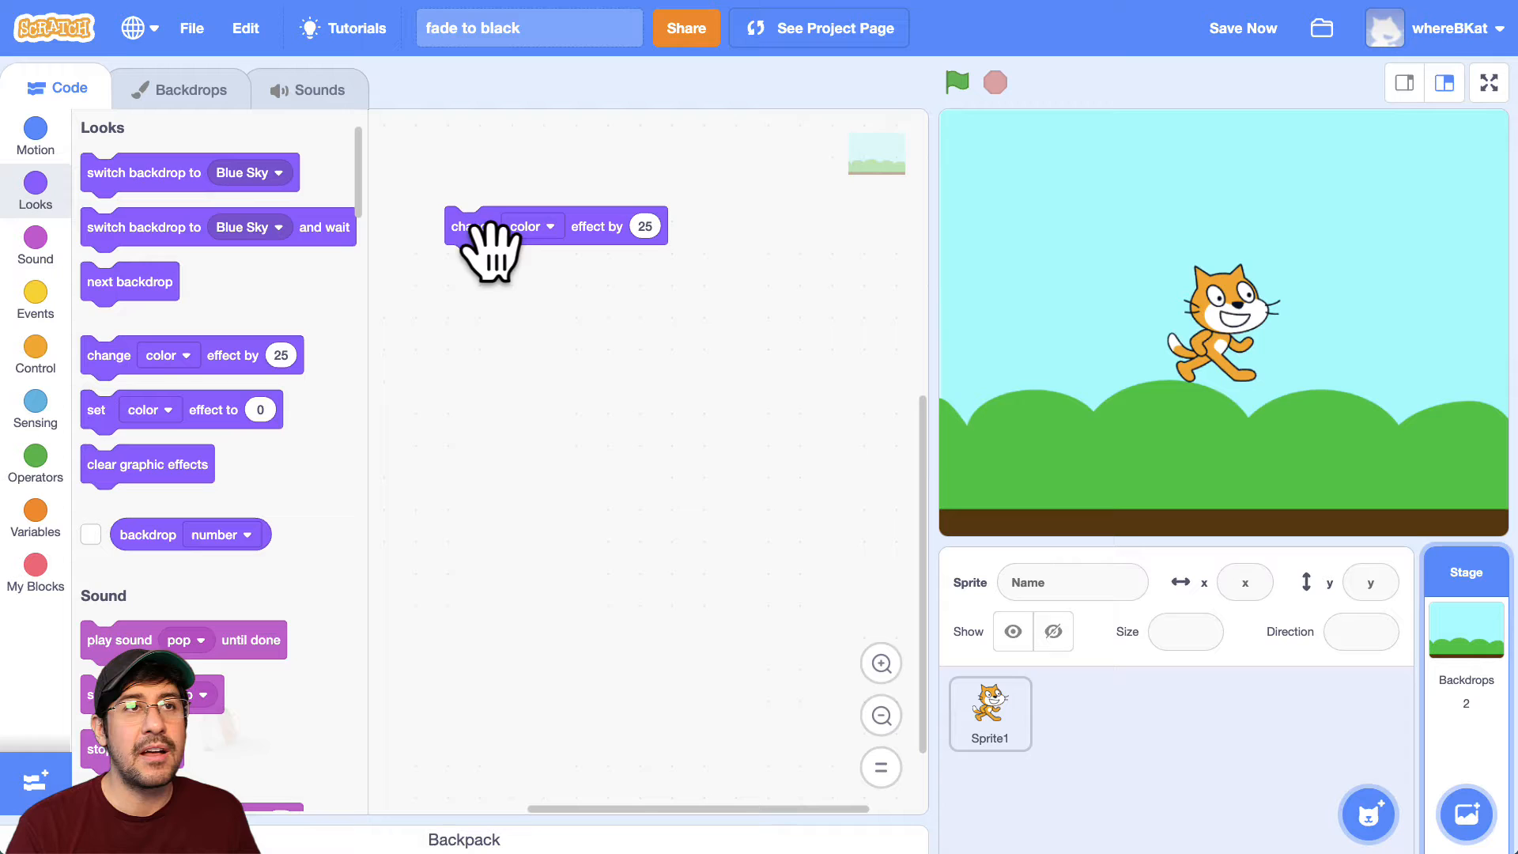
- Switch the change effect block to ghost and run it repeatedly to fade Blue Sky
left_click(530, 225)
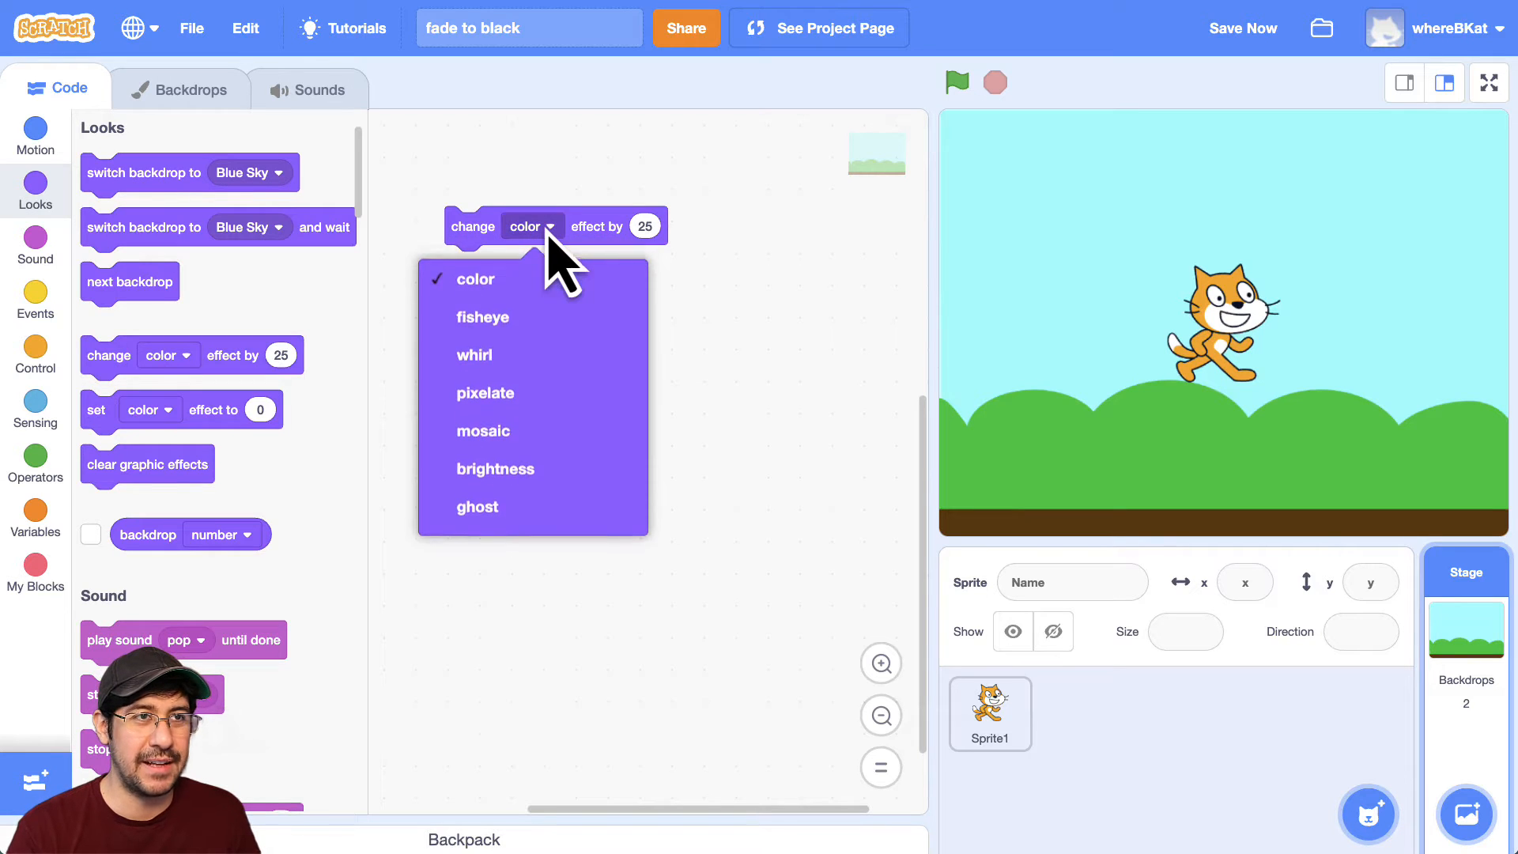
left_click(477, 506)
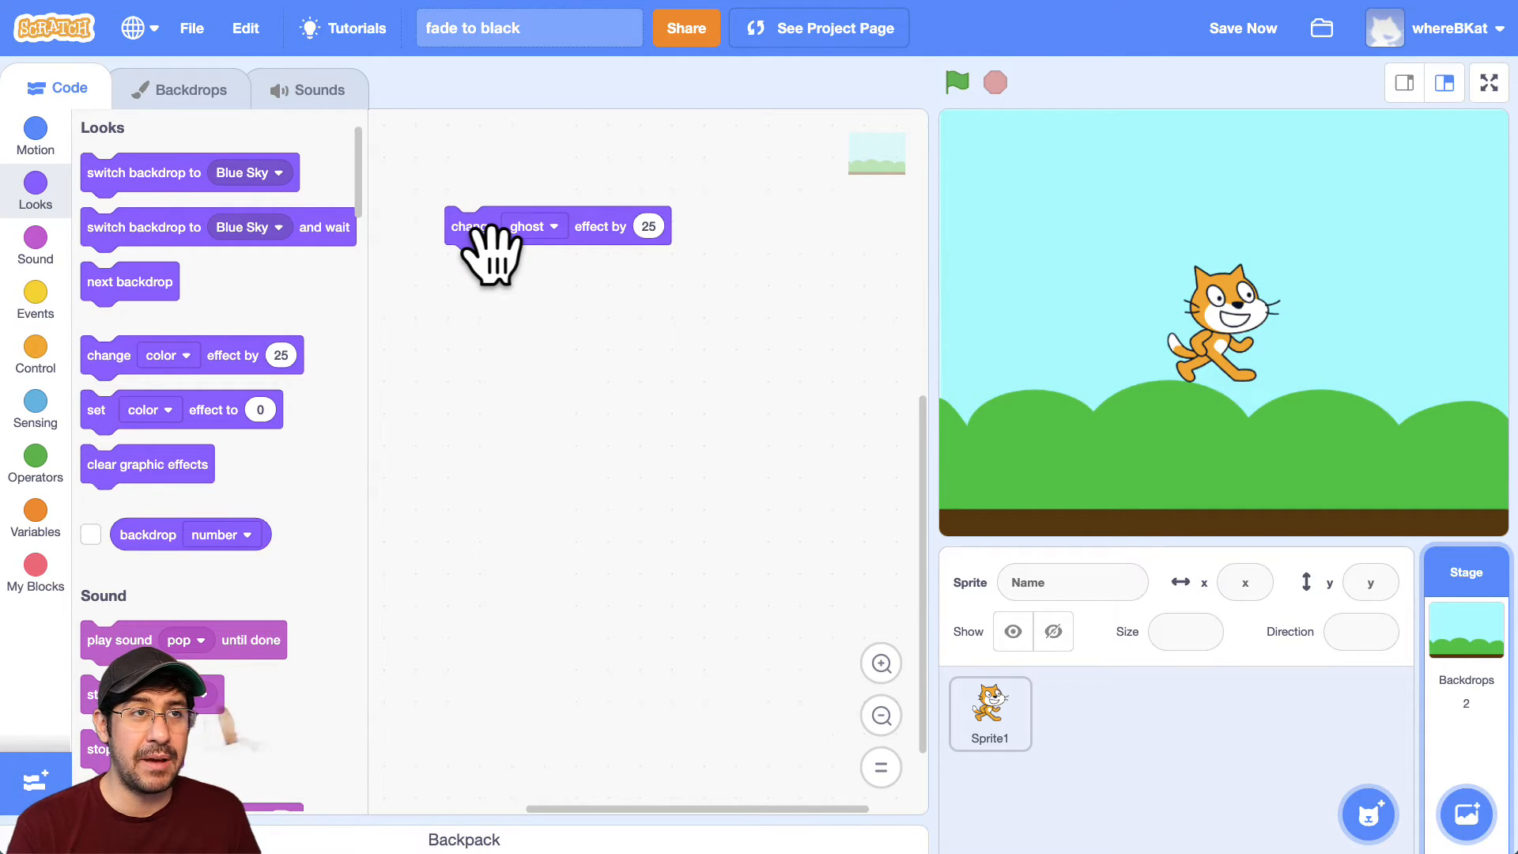
left_click(473, 225)
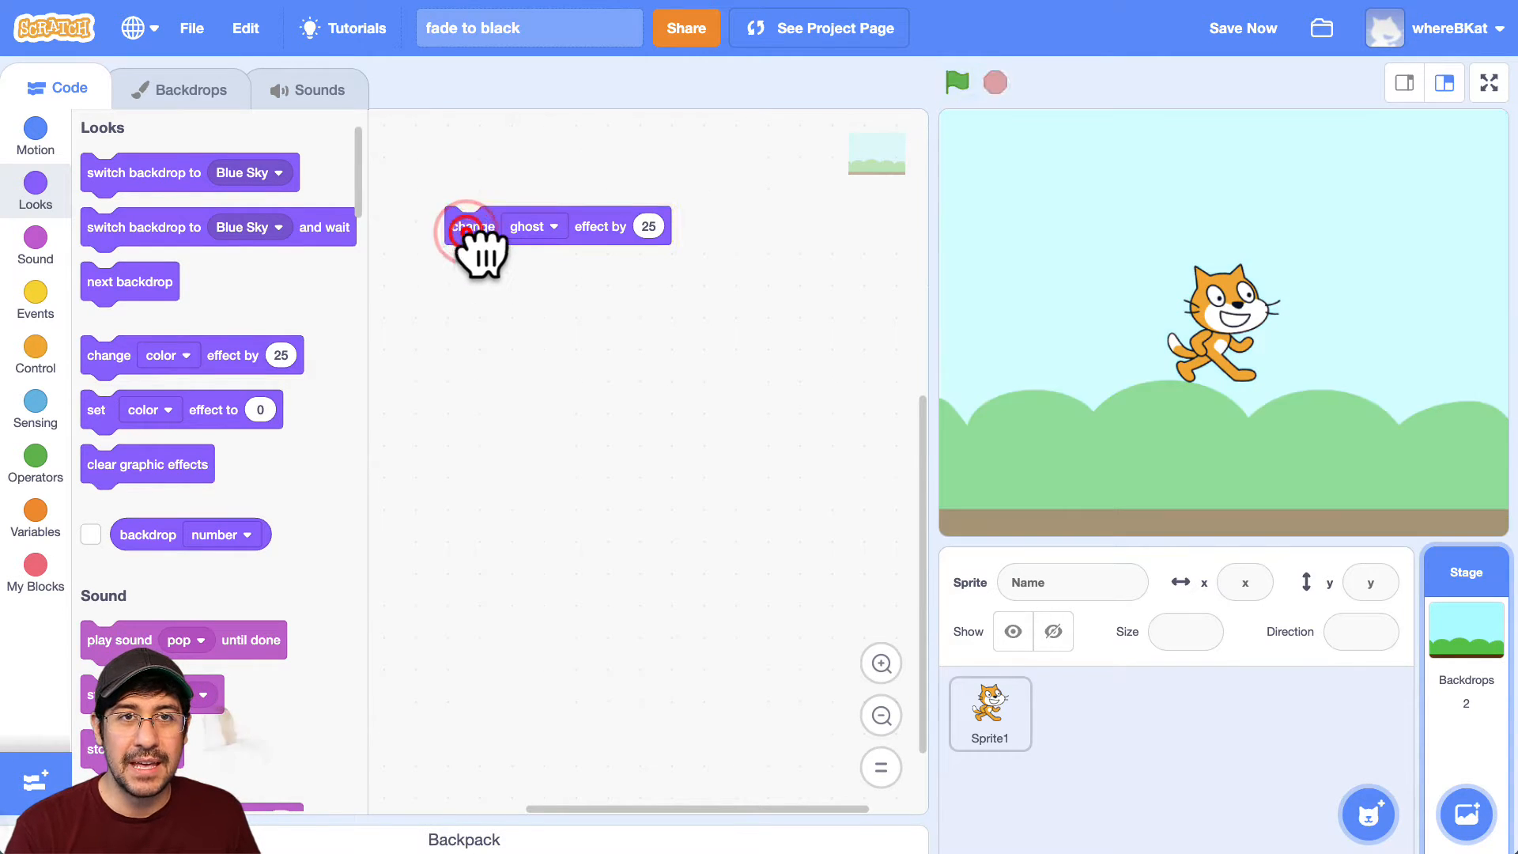
left_click(472, 226)
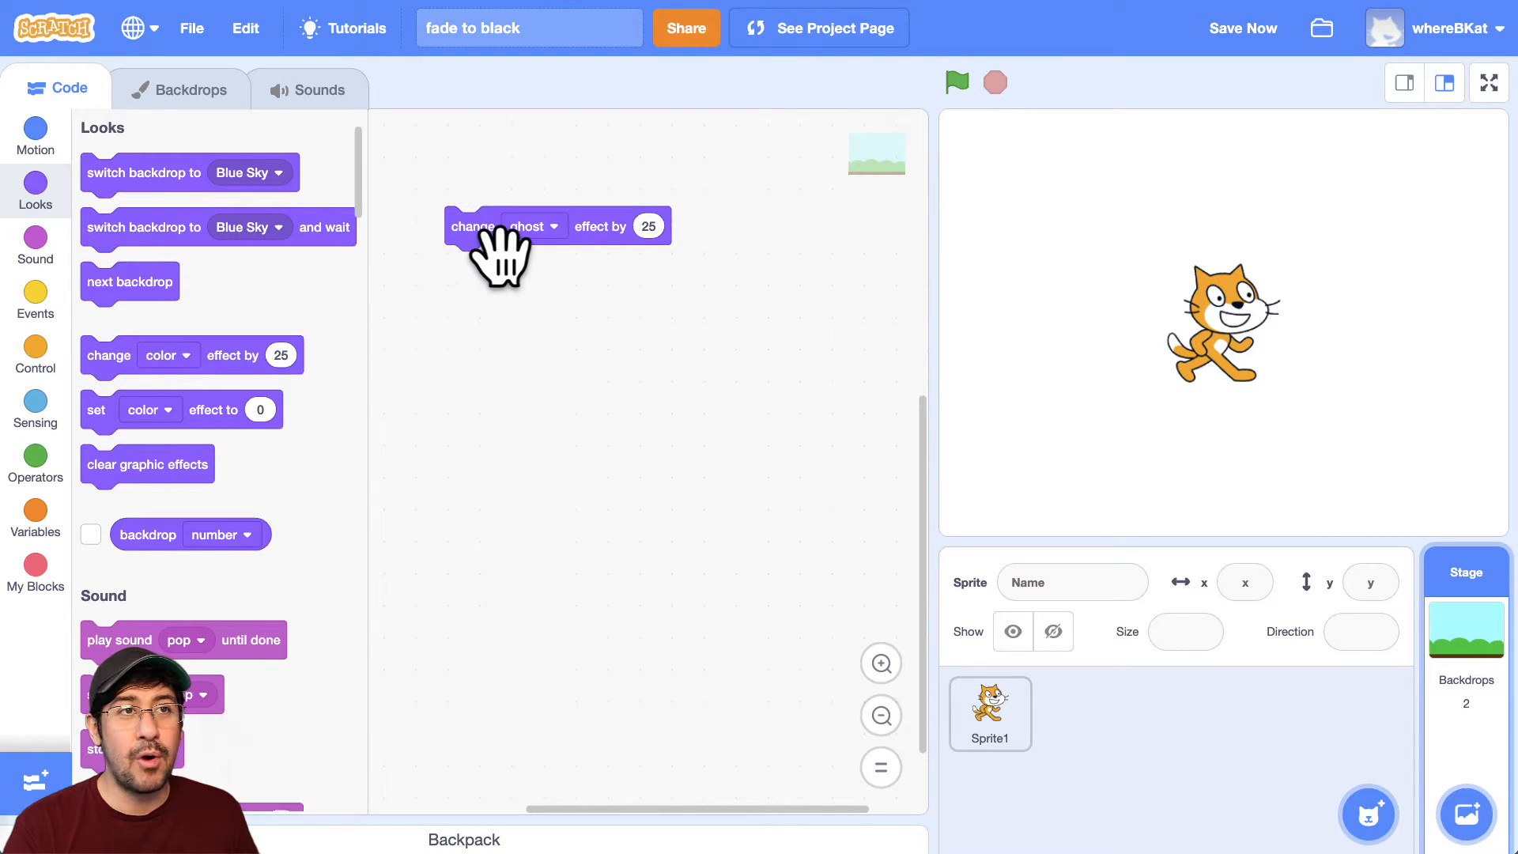
mouse_move(291, 184)
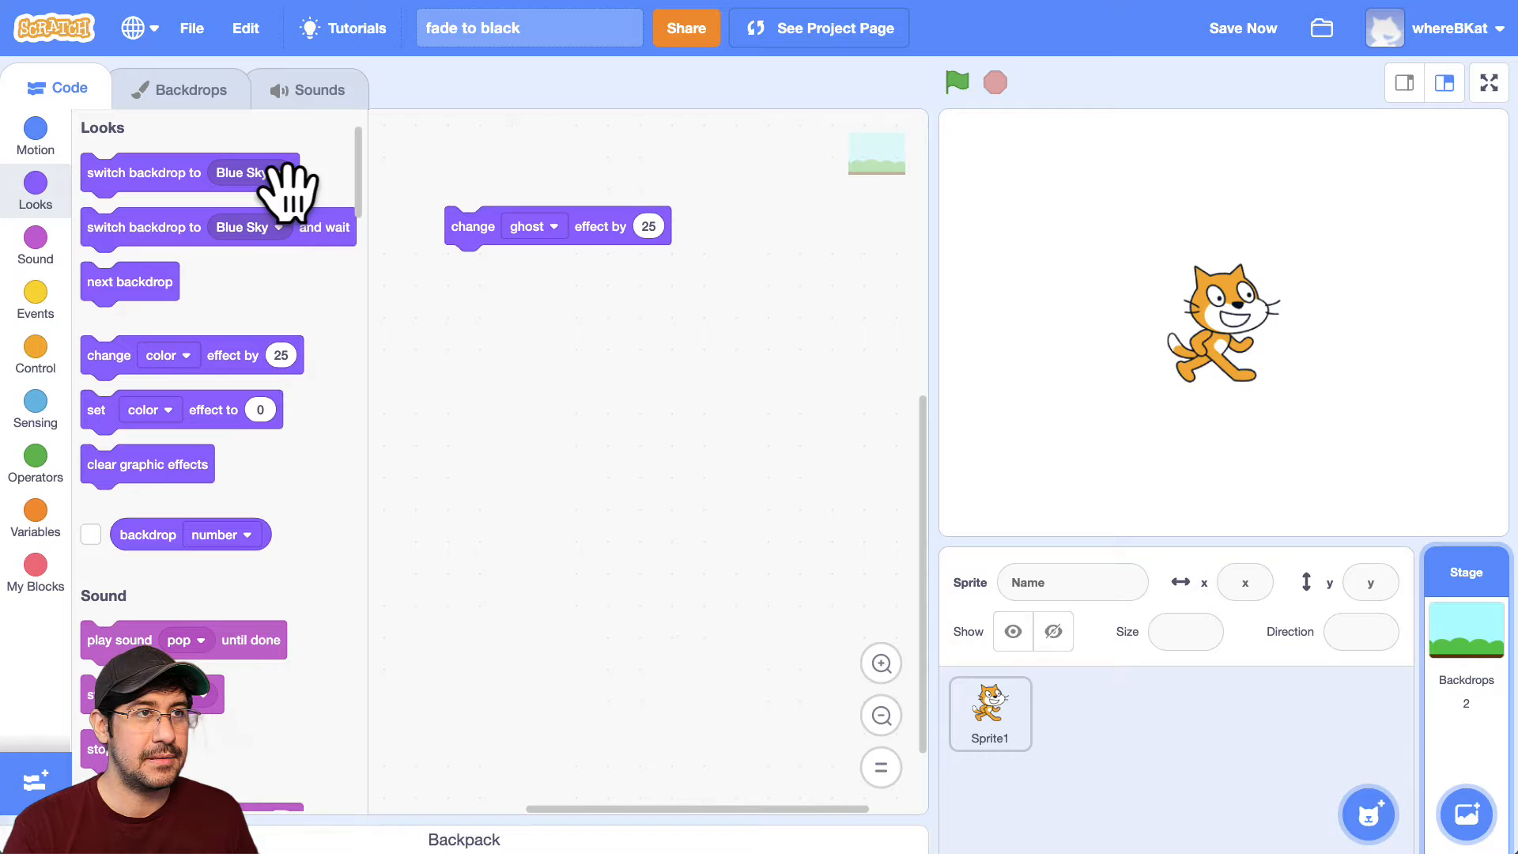
- Add a clear graphic effects block and set the change effect block to brightness
left_click_drag(147, 465, 469, 164)
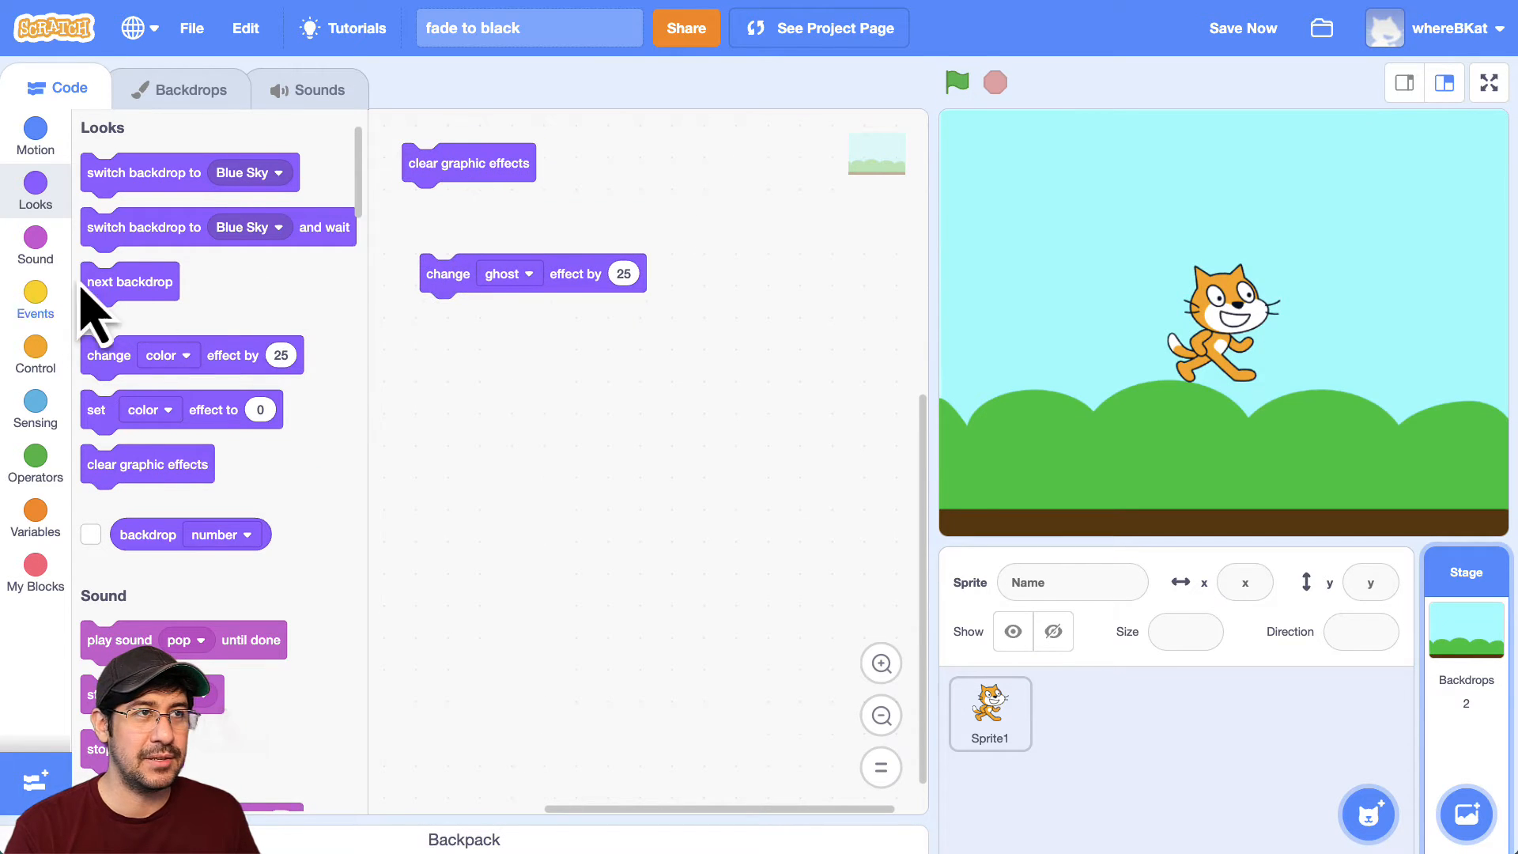
mouse_move(639, 344)
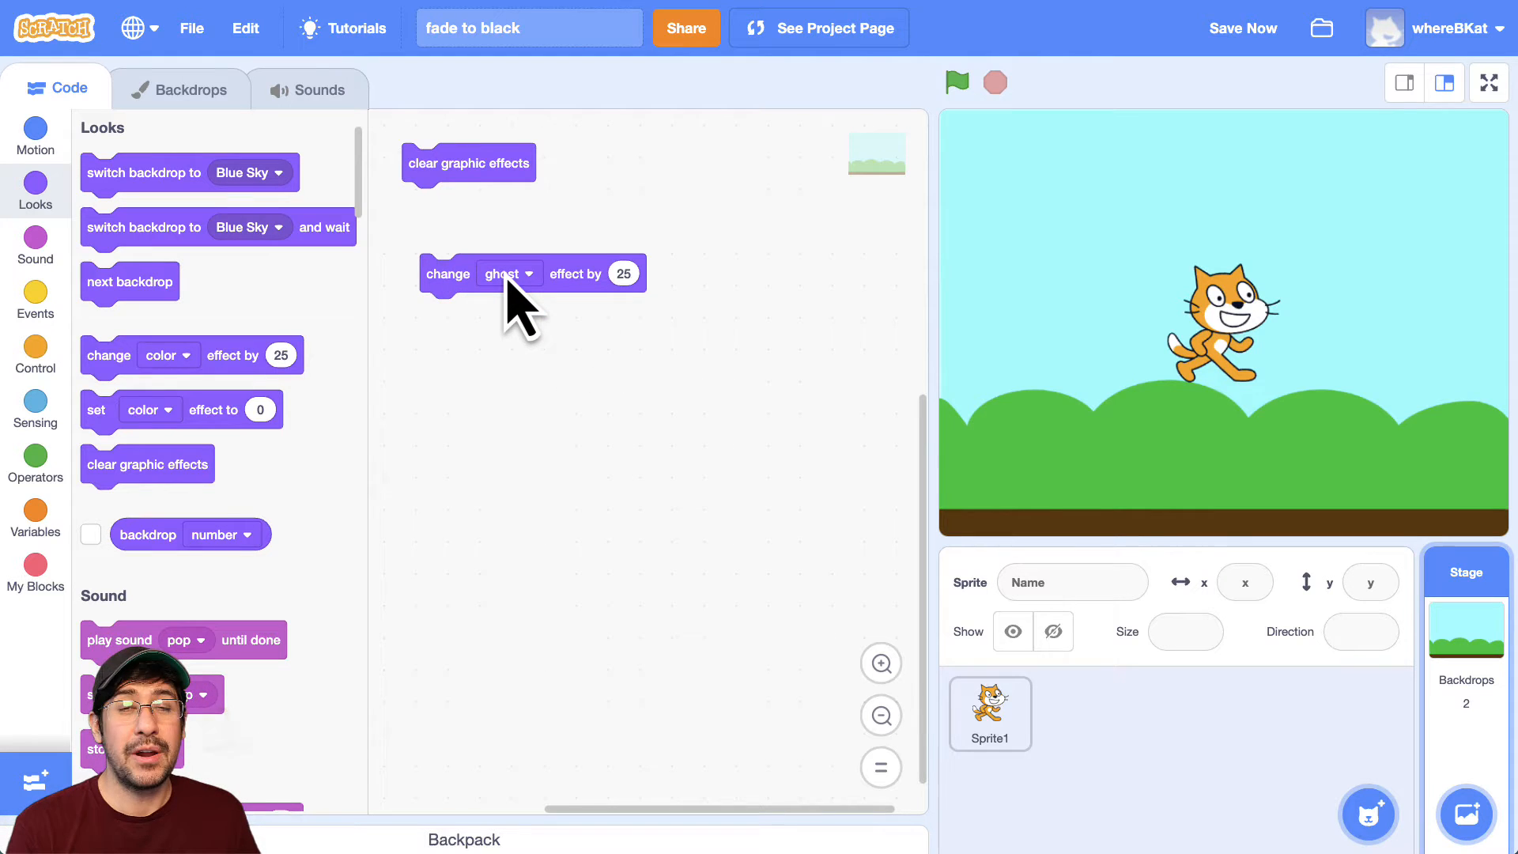
left_click(508, 273)
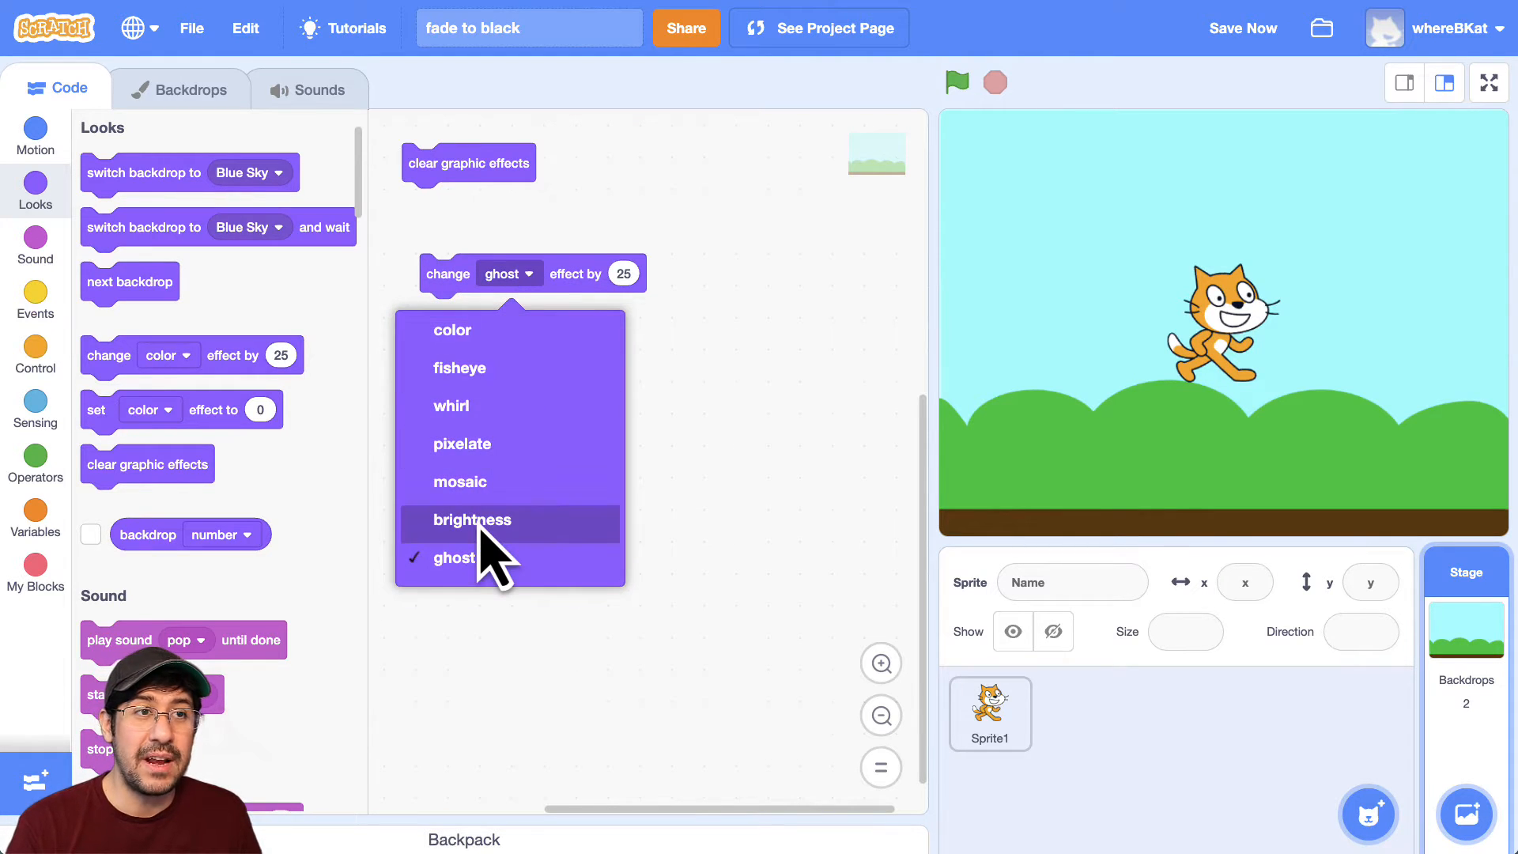
left_click(471, 520)
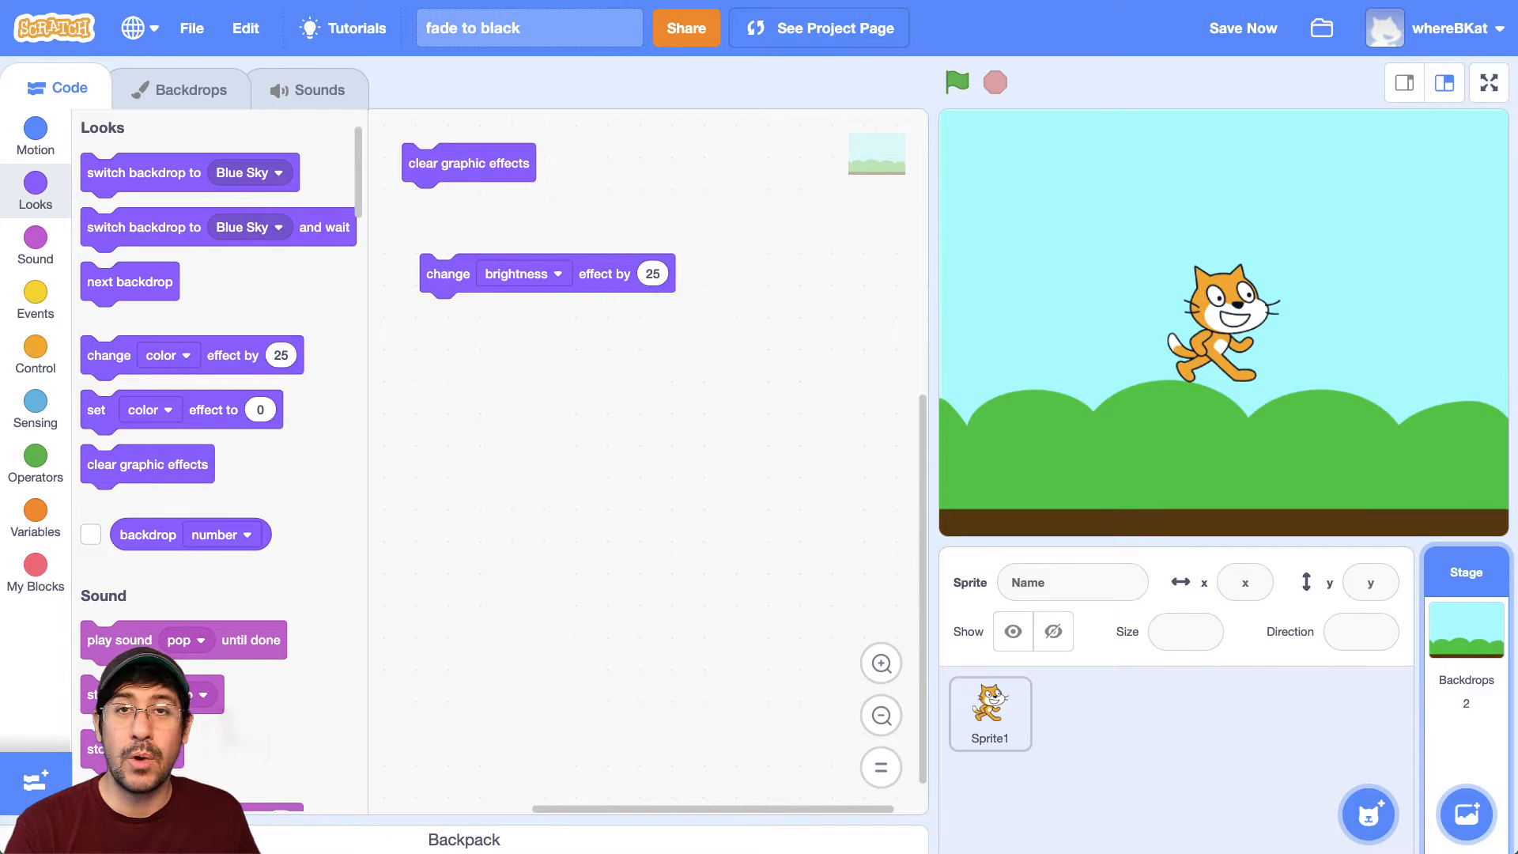
left_click(652, 273)
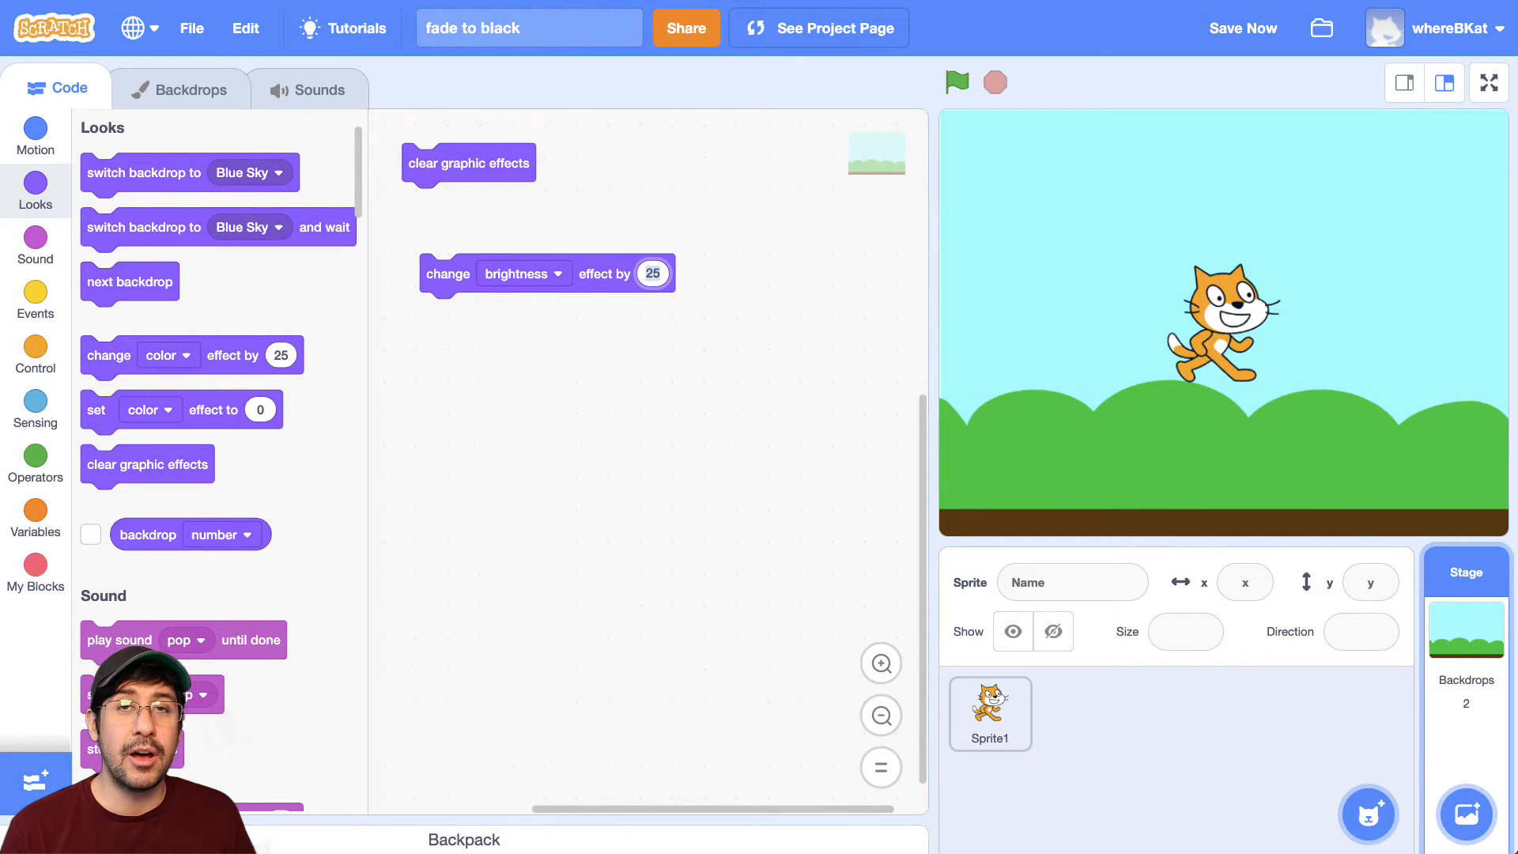
- Set the brightness change to -25 and run it until the backdrop turns black
left_click(652, 274)
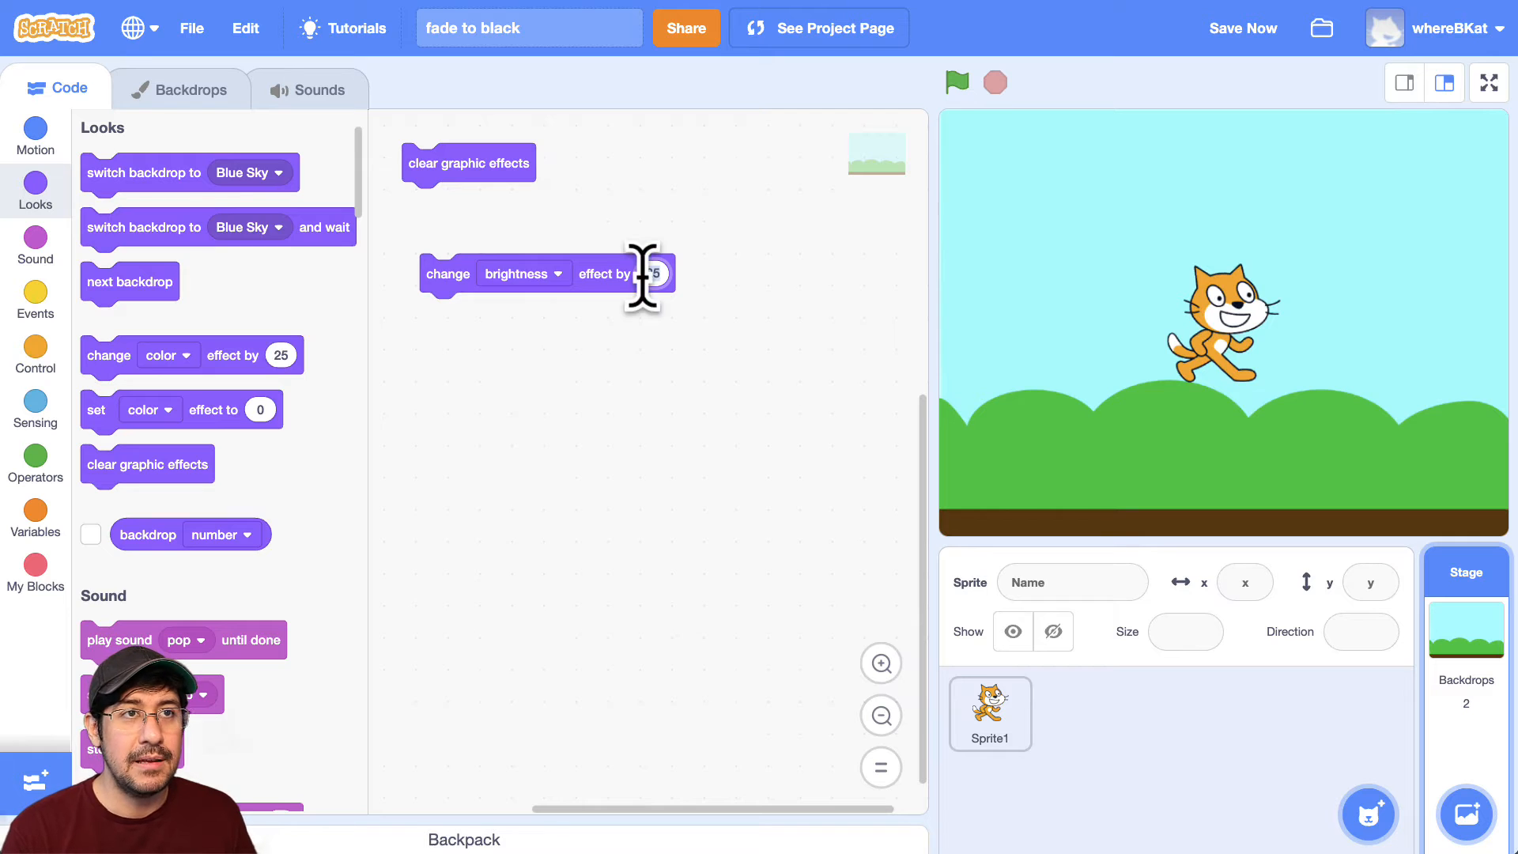
mouse_move(711, 393)
type("-25")
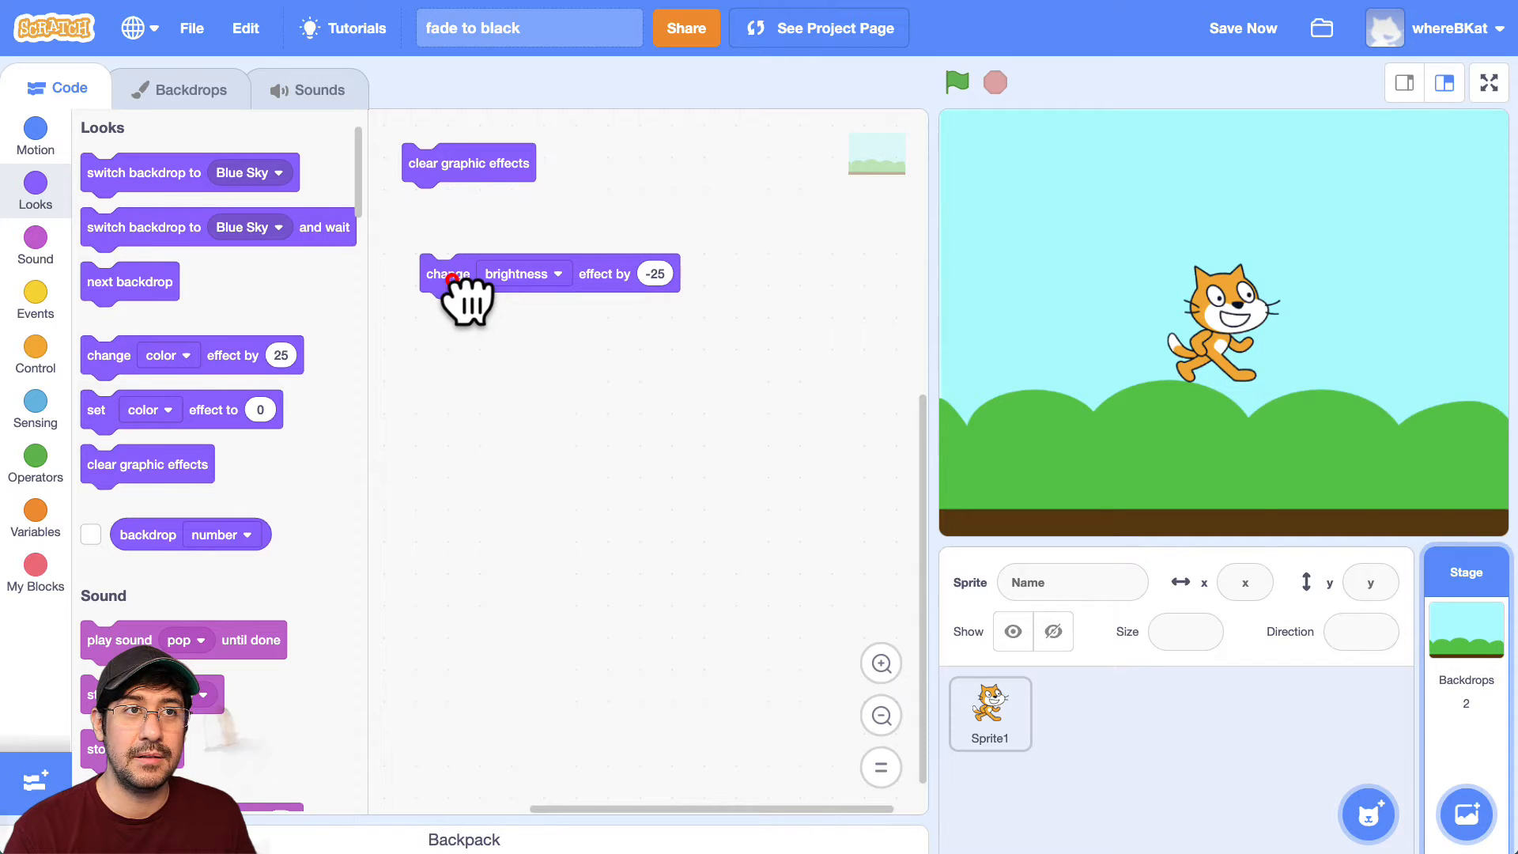
left_click(448, 274)
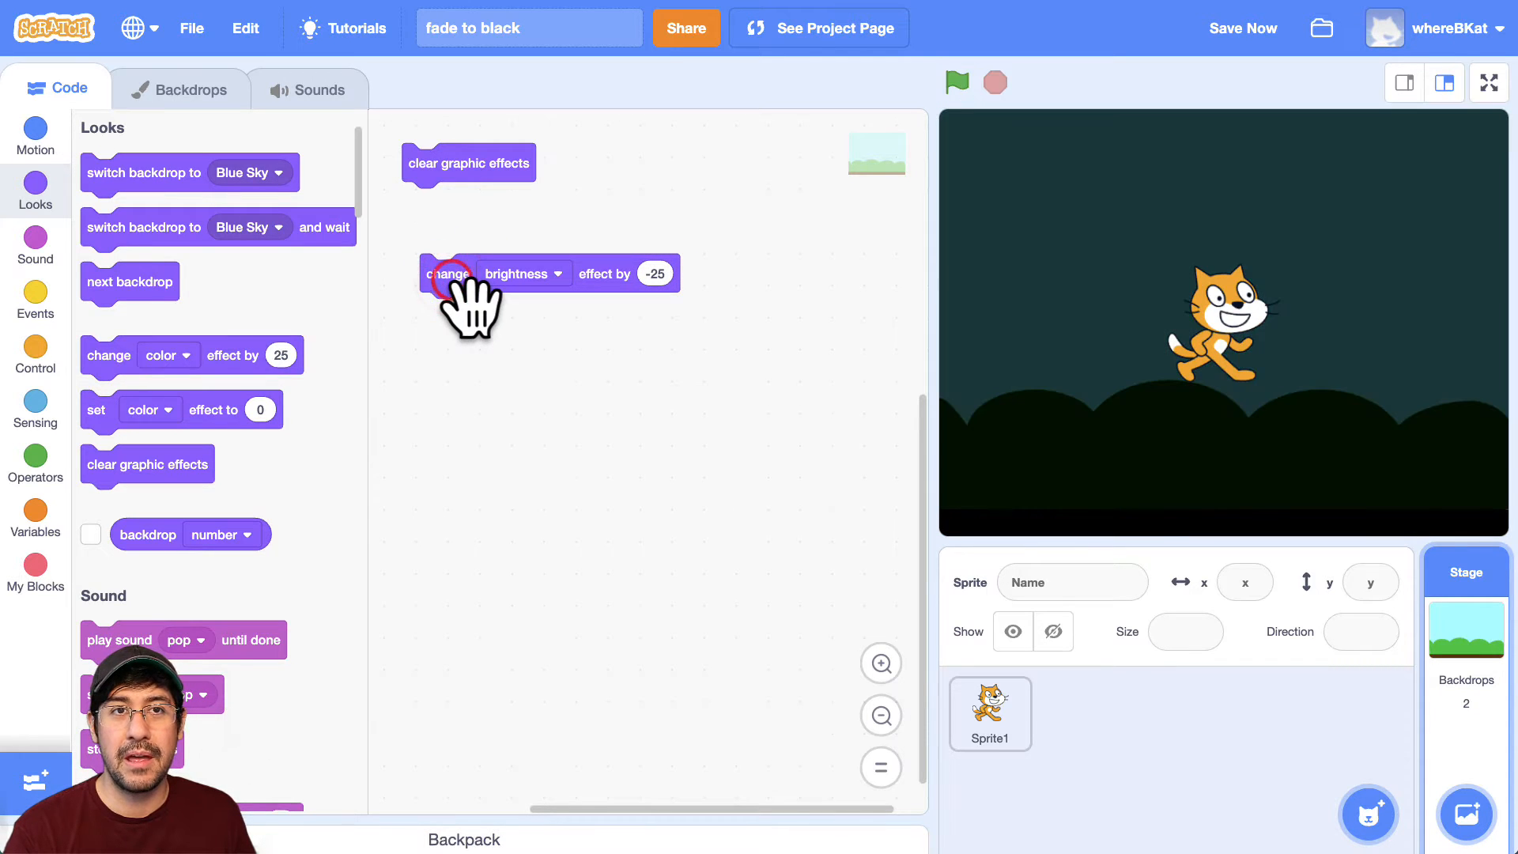
left_click(447, 273)
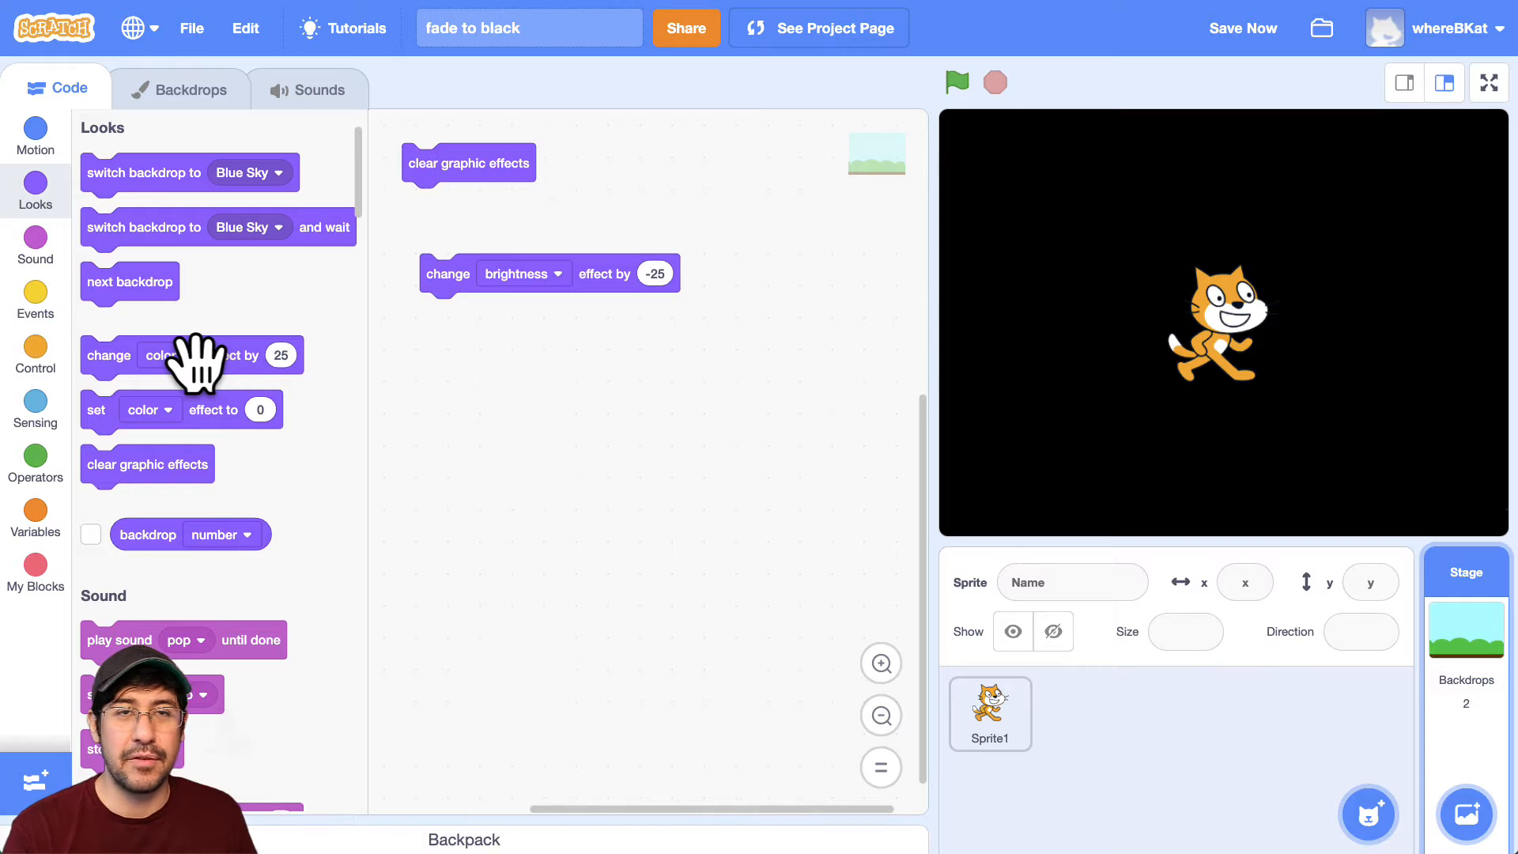
left_click(522, 273)
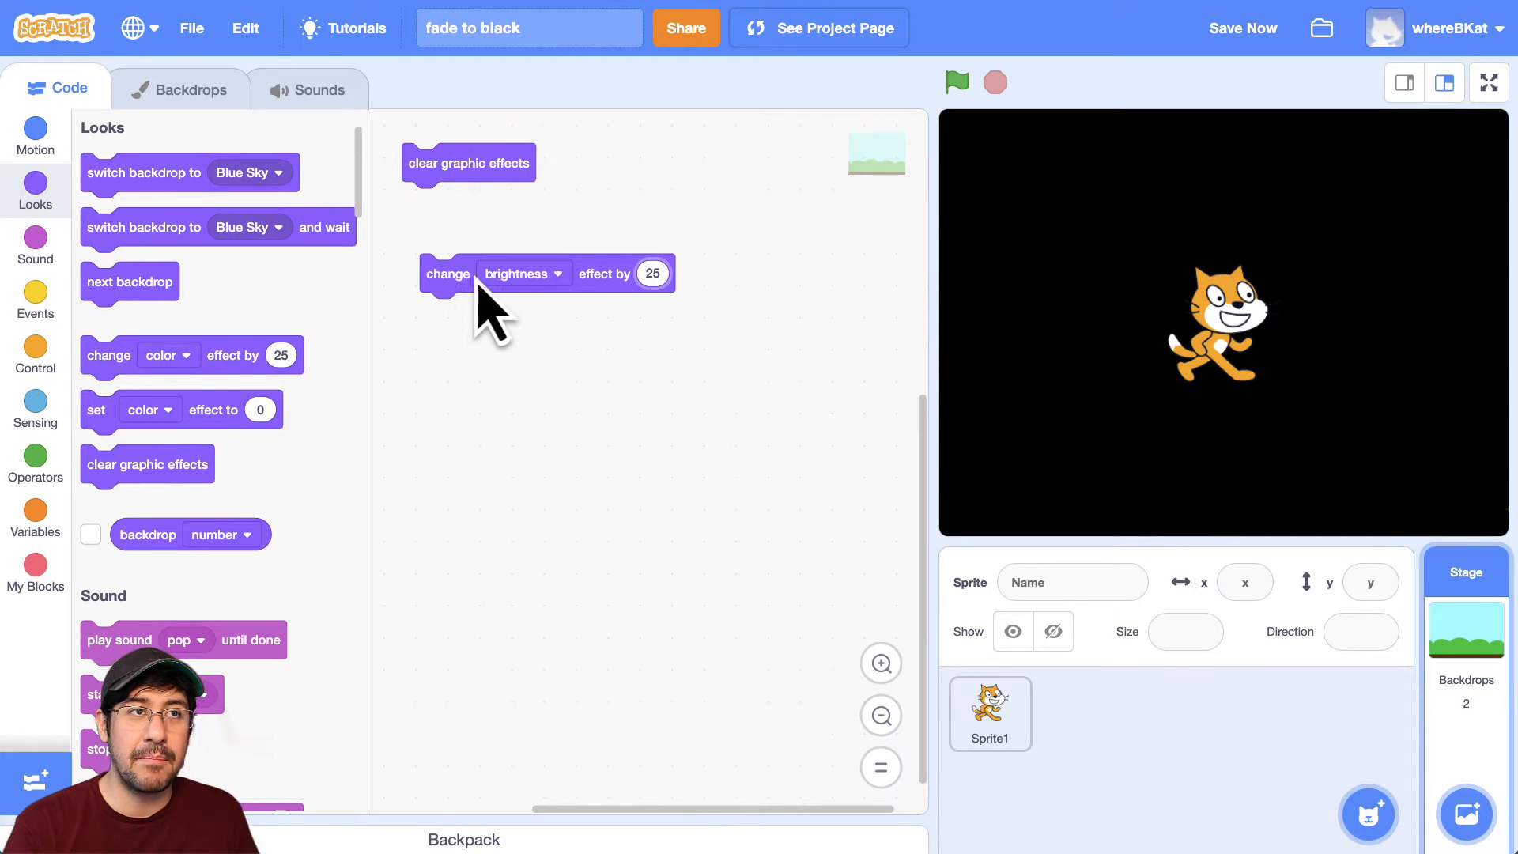
- Set the brightness change back to 25 and restore the backdrop's normal brightness
left_click(448, 272)
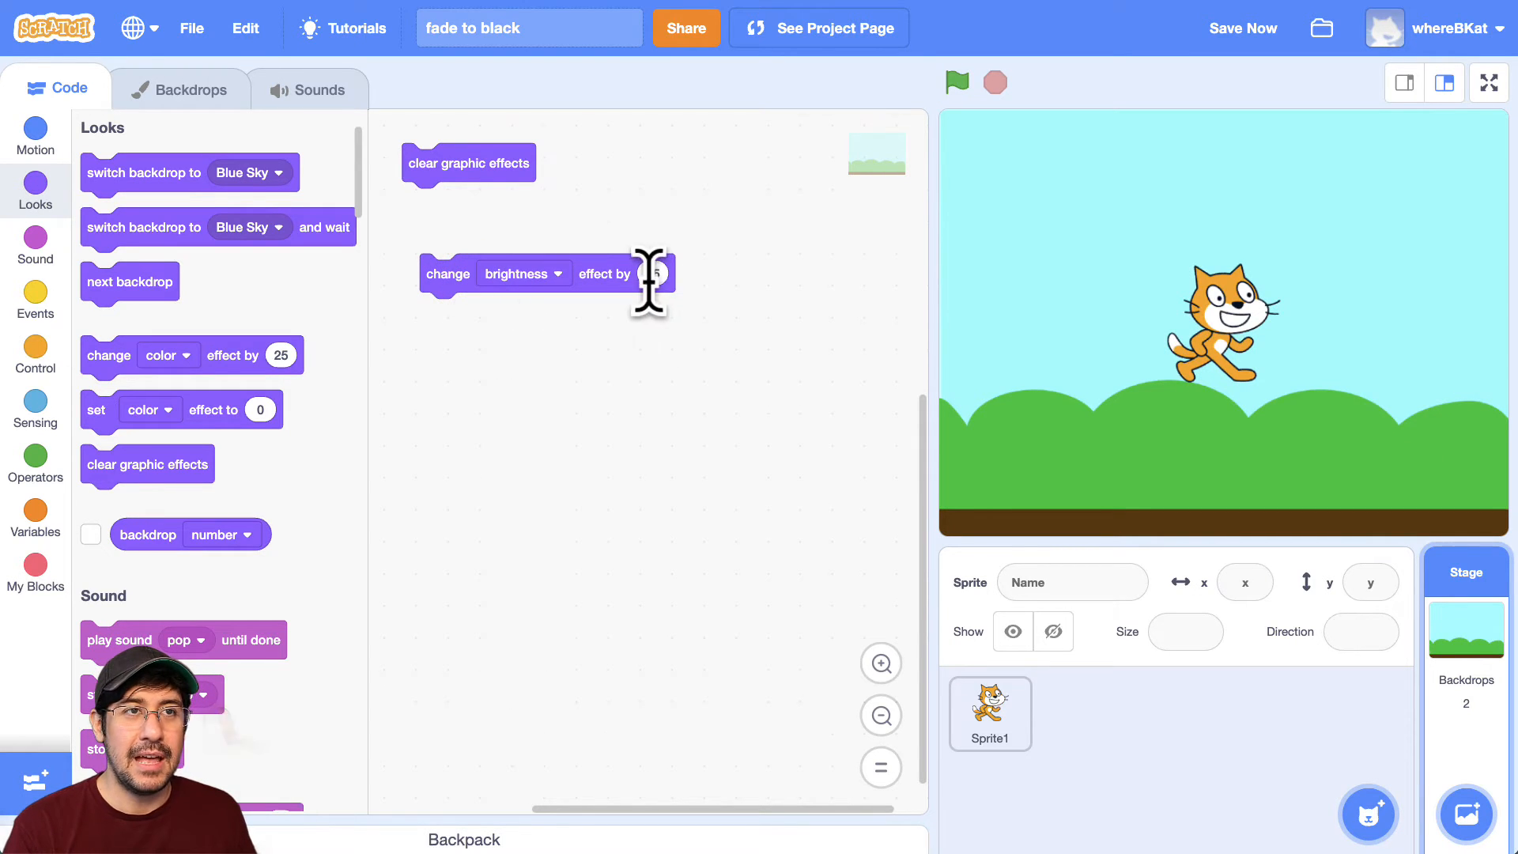
type("25")
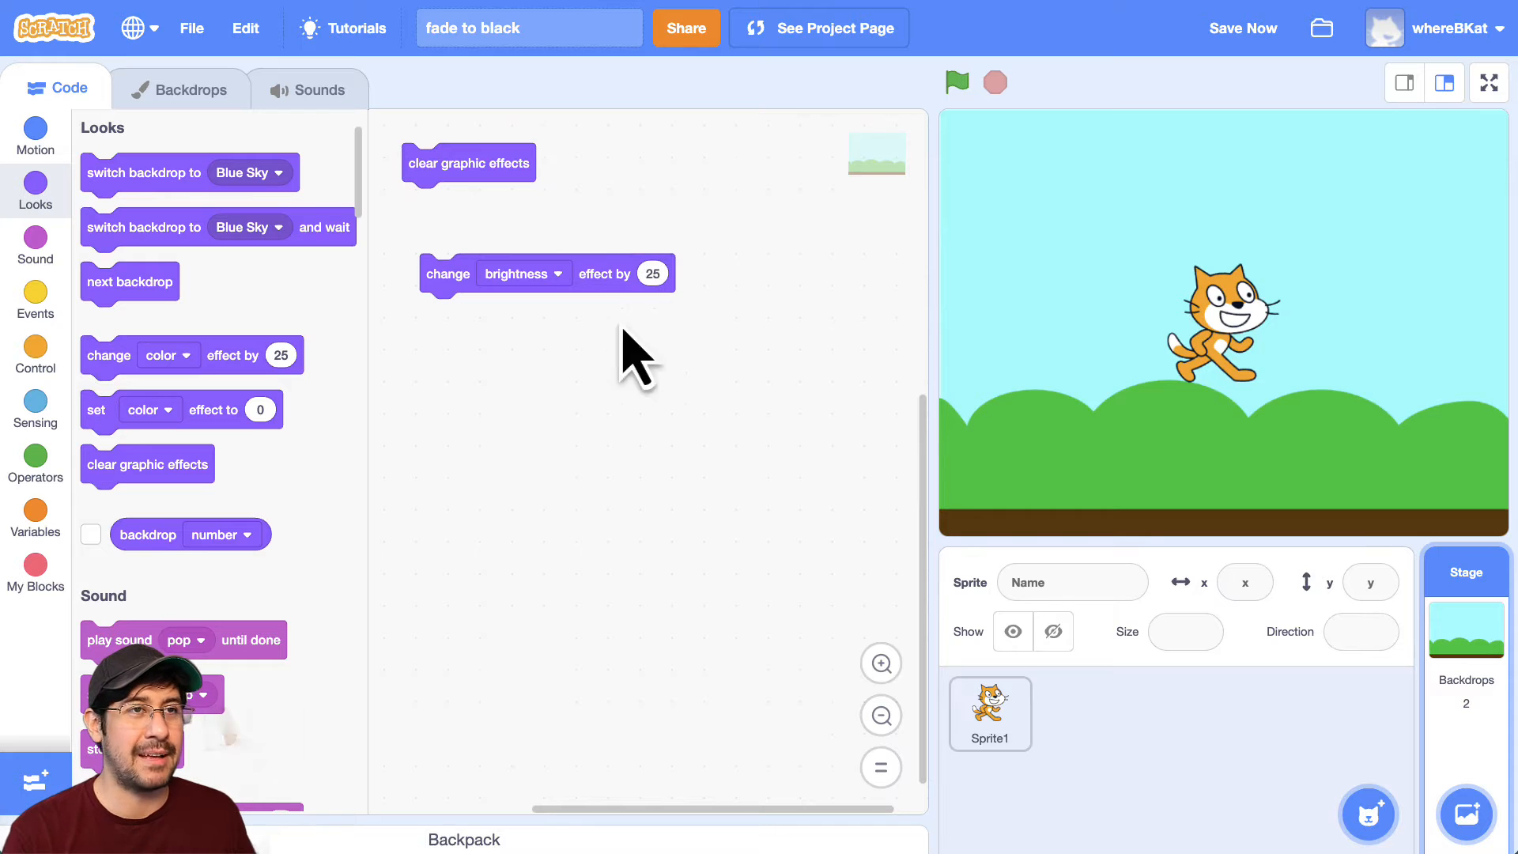
mouse_move(125, 300)
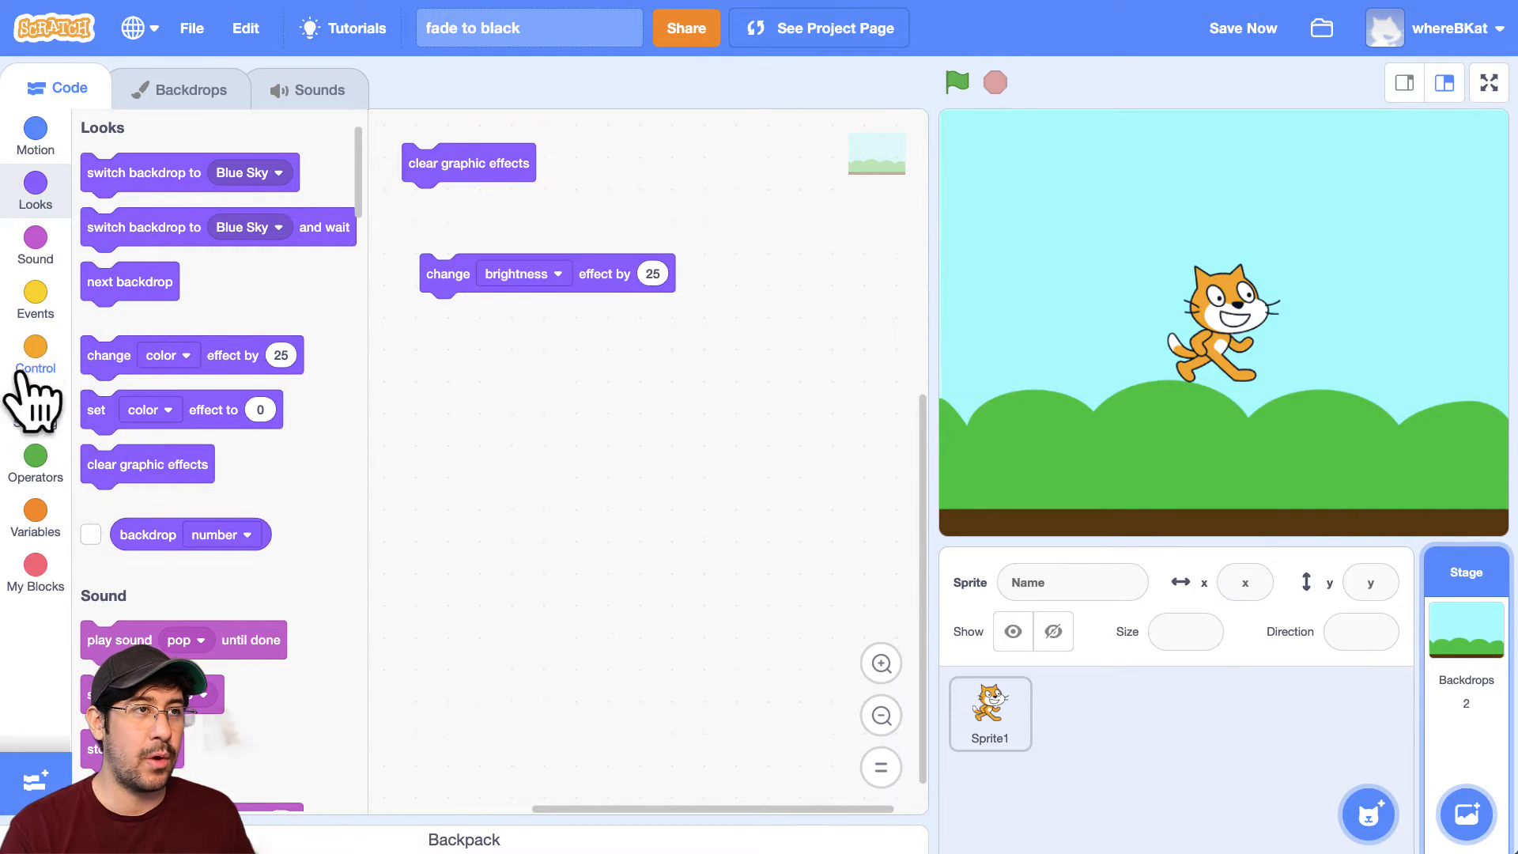
left_click(35, 300)
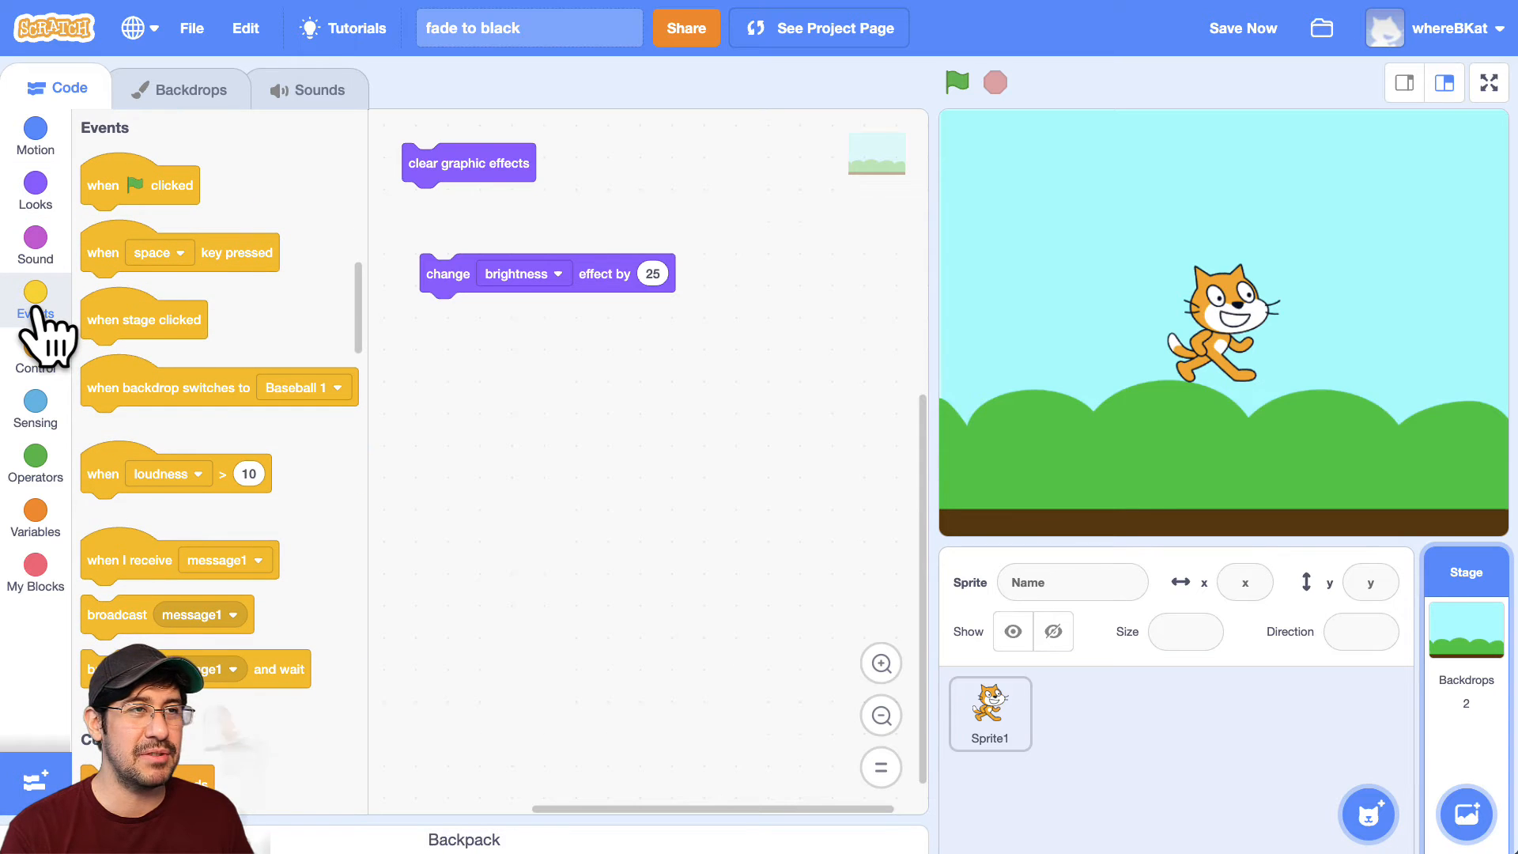
- Fill the first repeat 10 with brightness -10 and wait .1, then run it
left_click(36, 355)
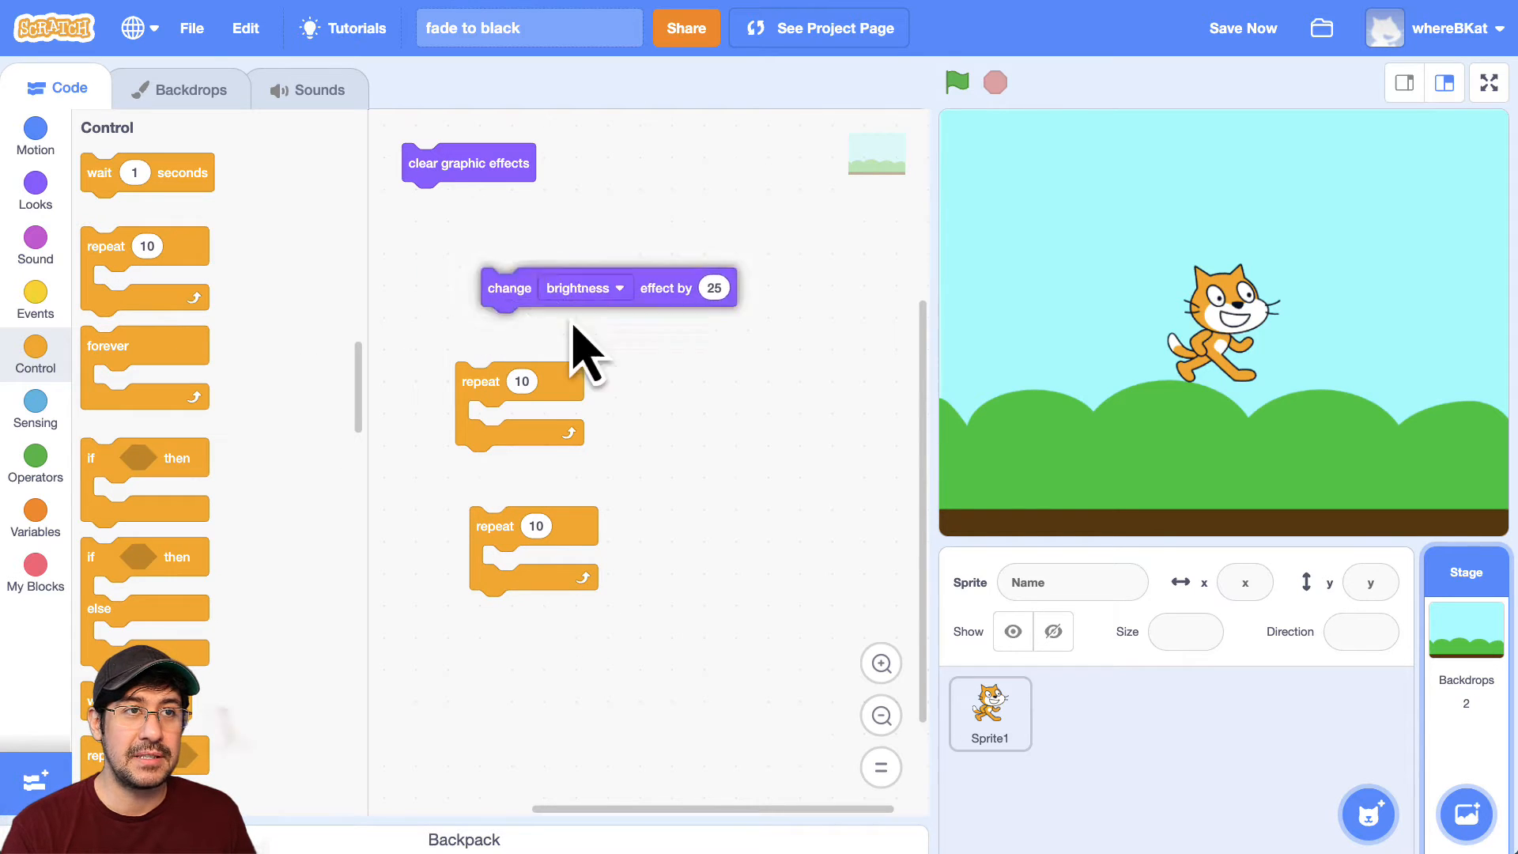
left_click_drag(510, 286, 496, 419)
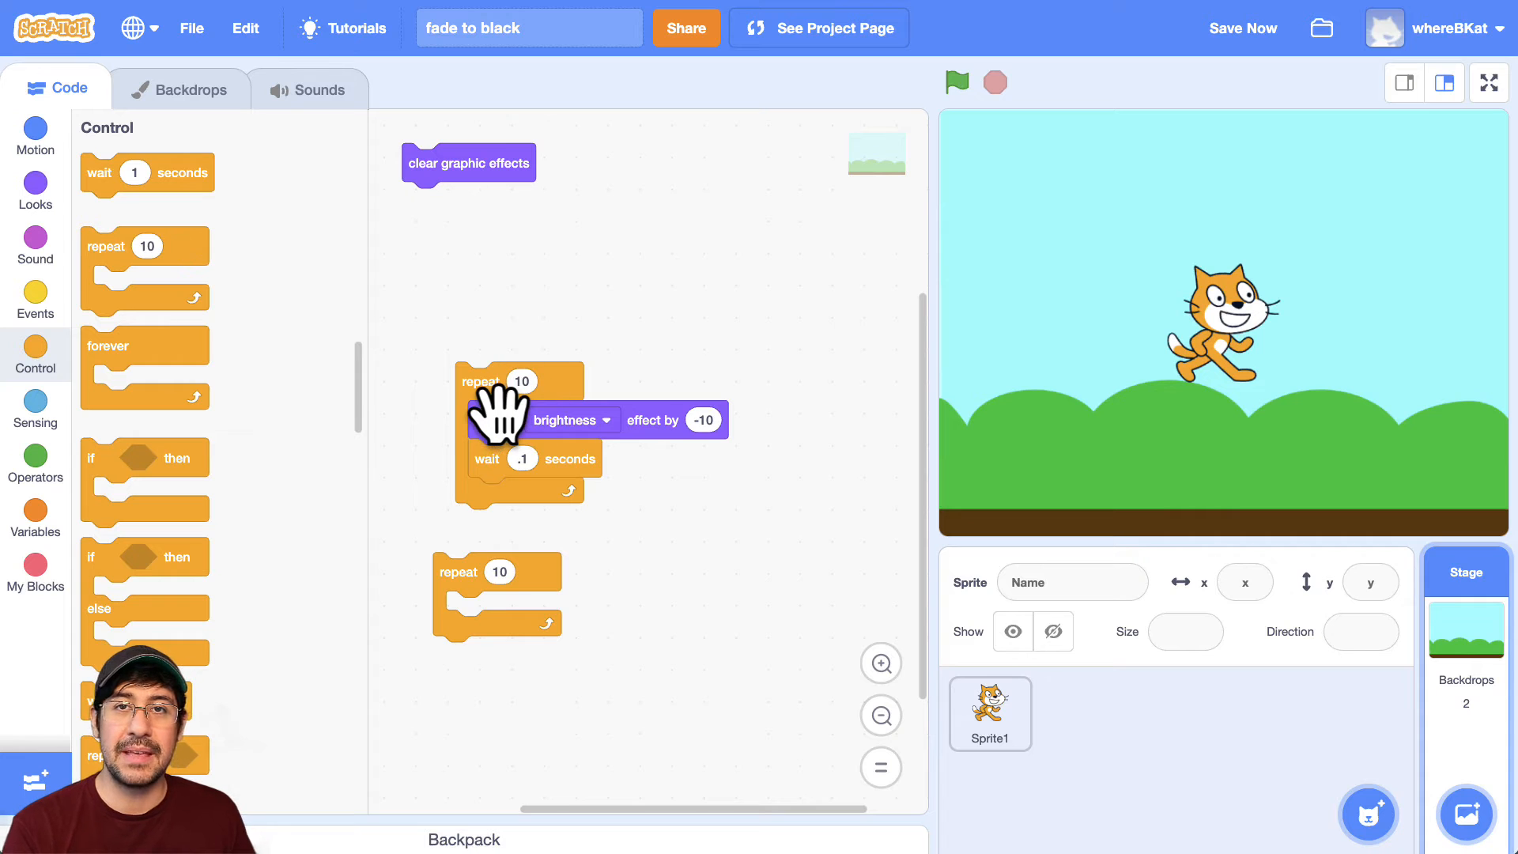
left_click(956, 82)
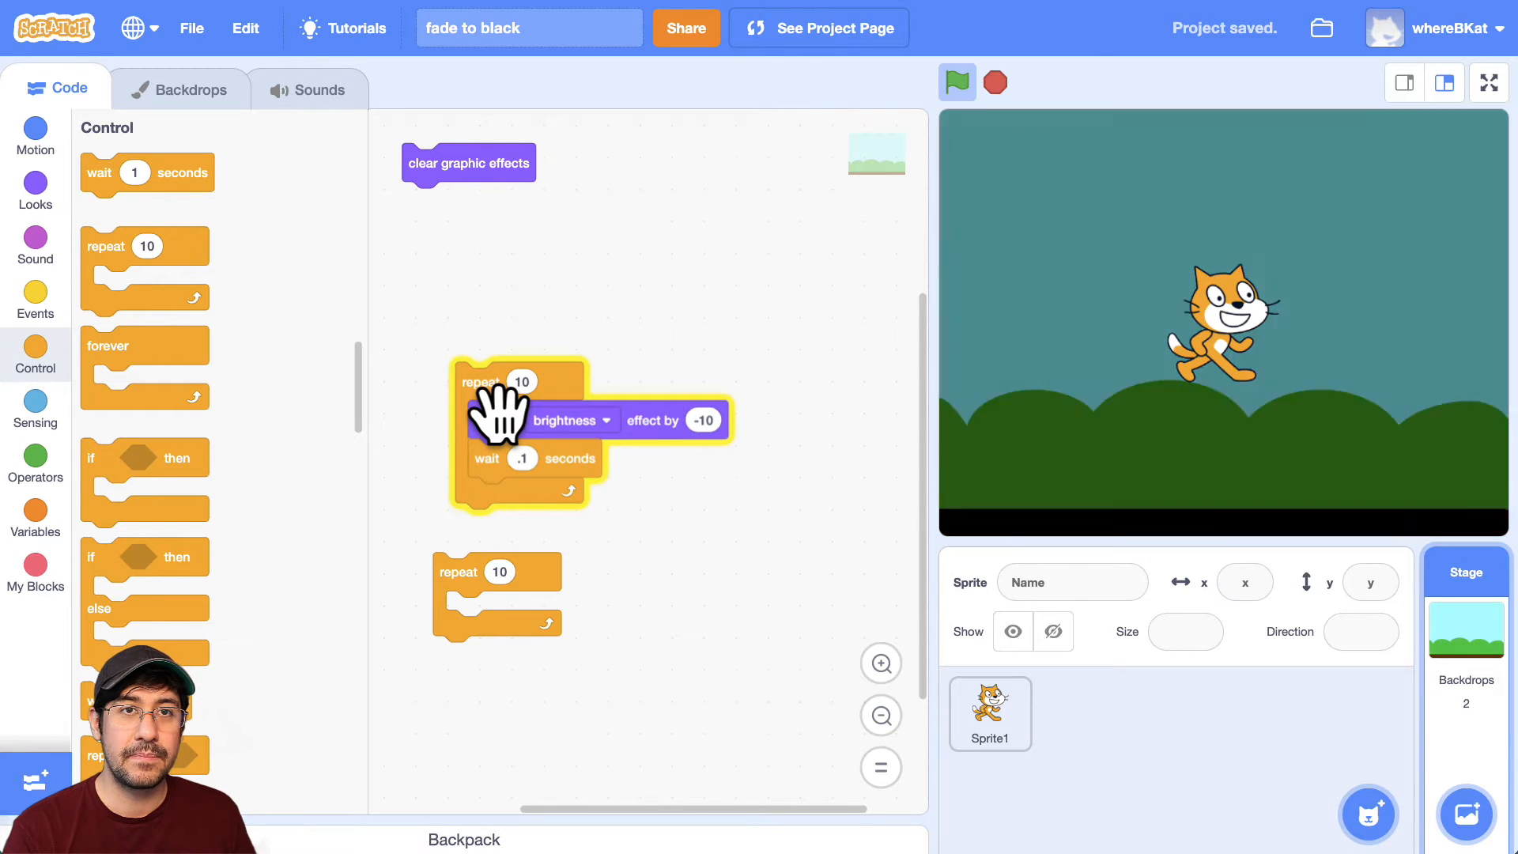
left_click(956, 82)
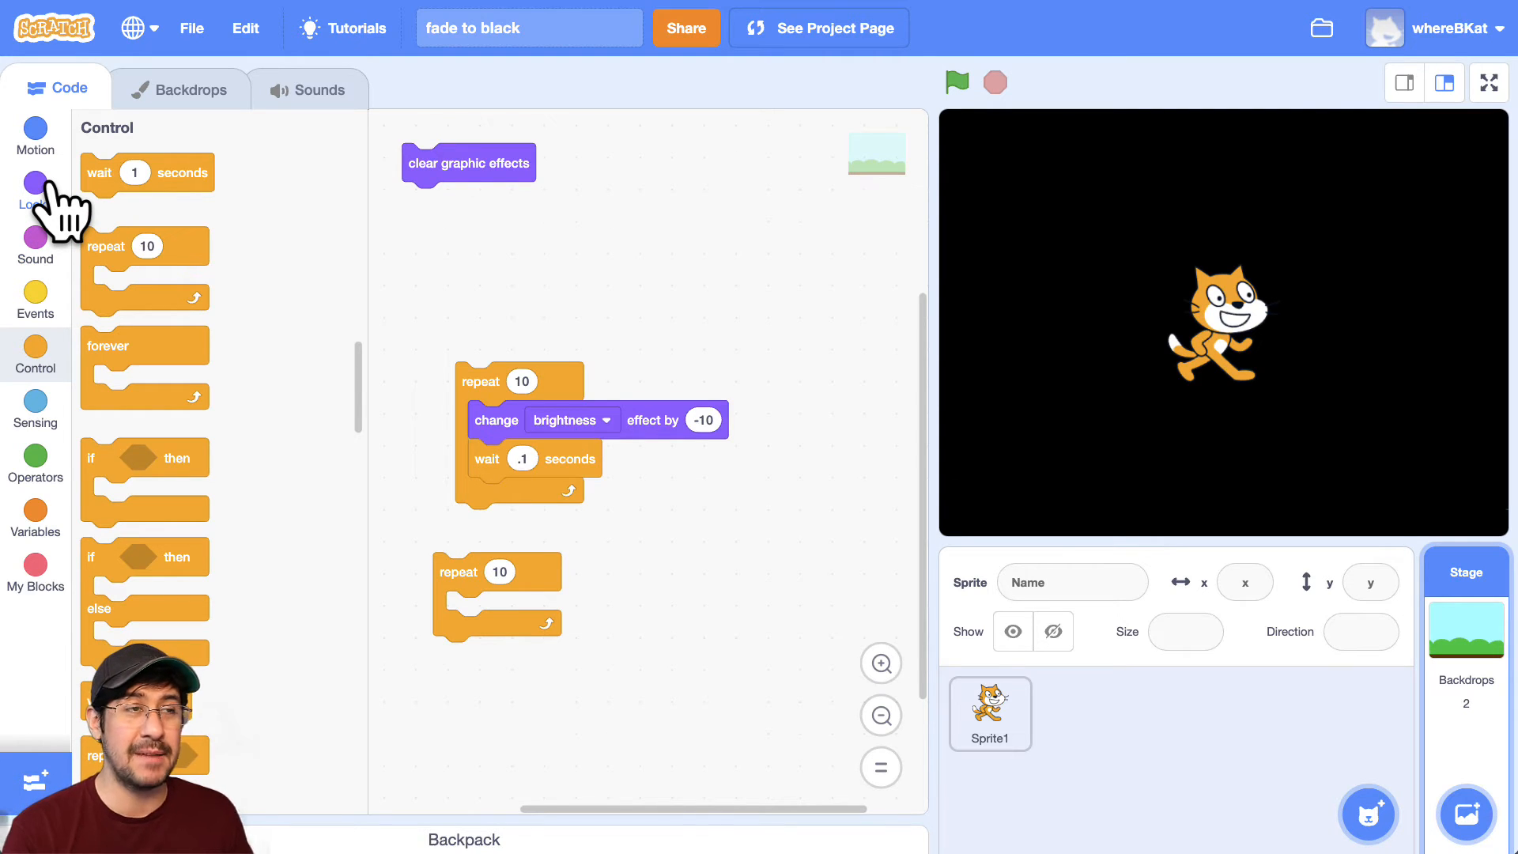
- Add switch backdrop to next backdrop and a second loop raising brightness by 10
left_click(35, 185)
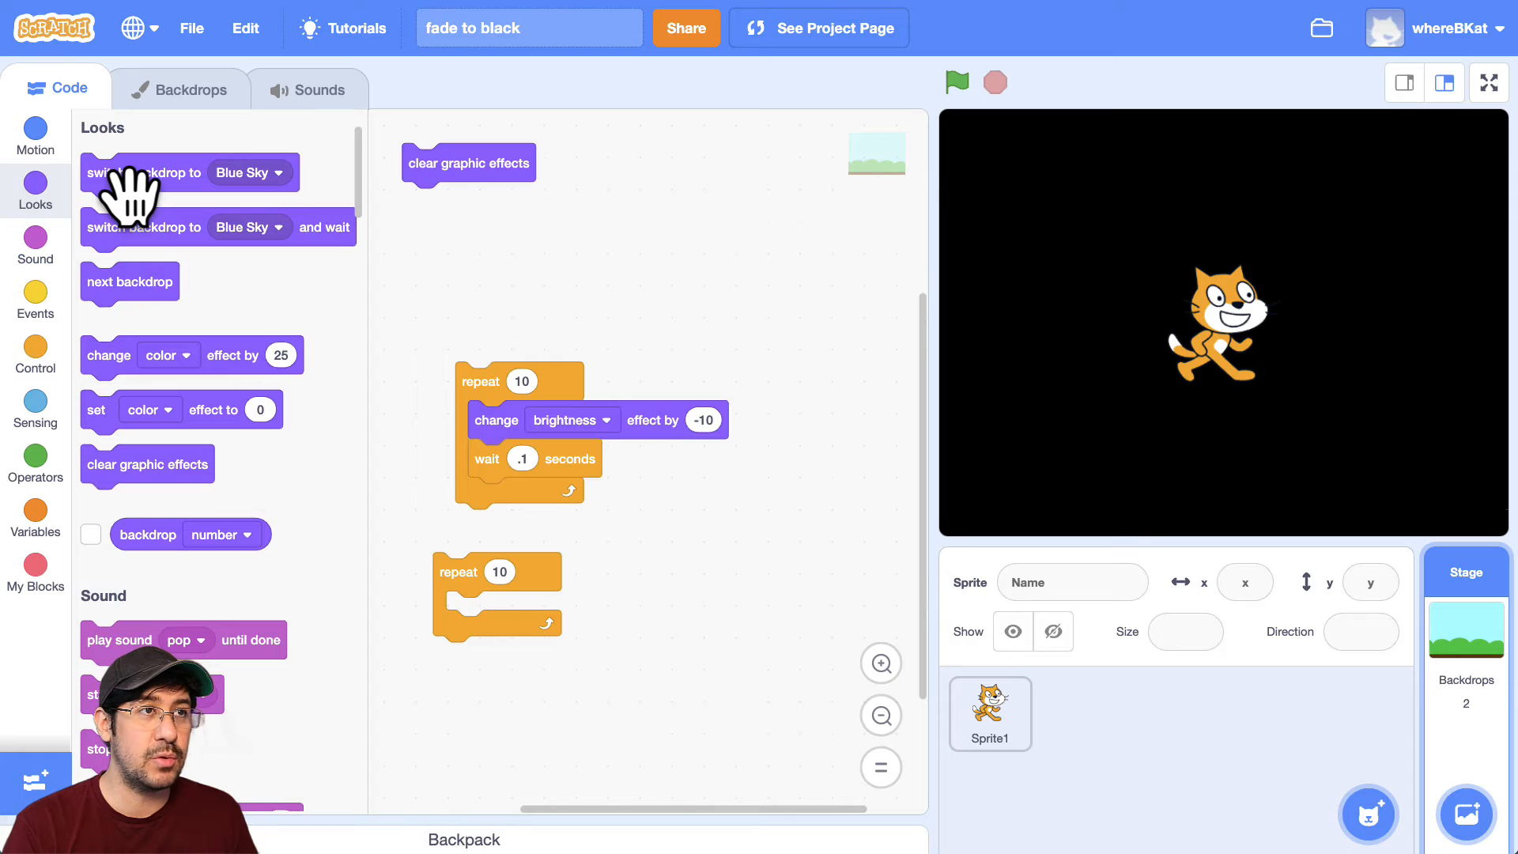
left_click_drag(145, 172, 518, 523)
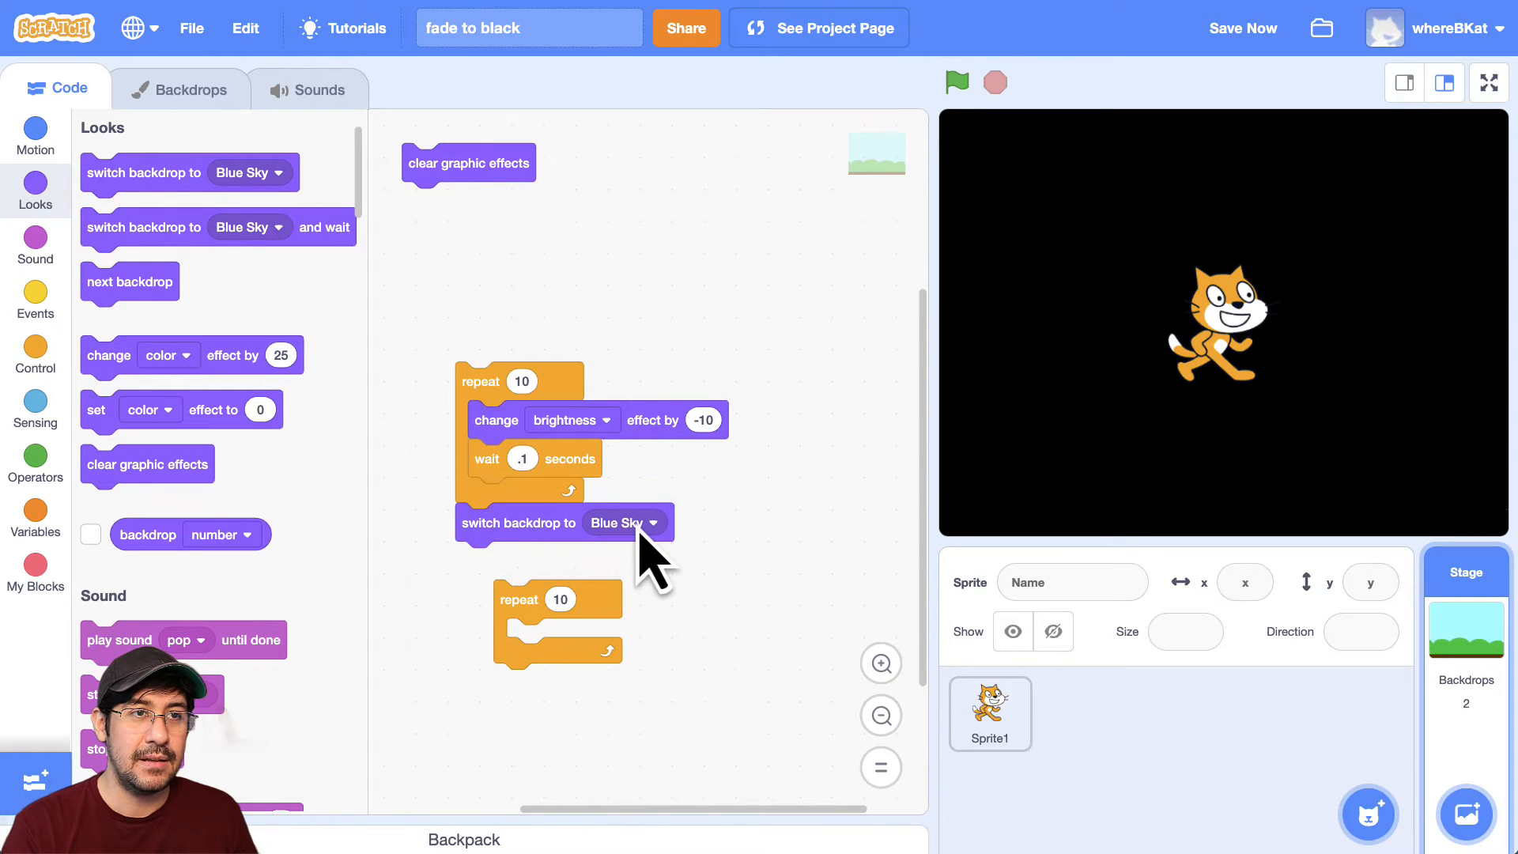
left_click(625, 523)
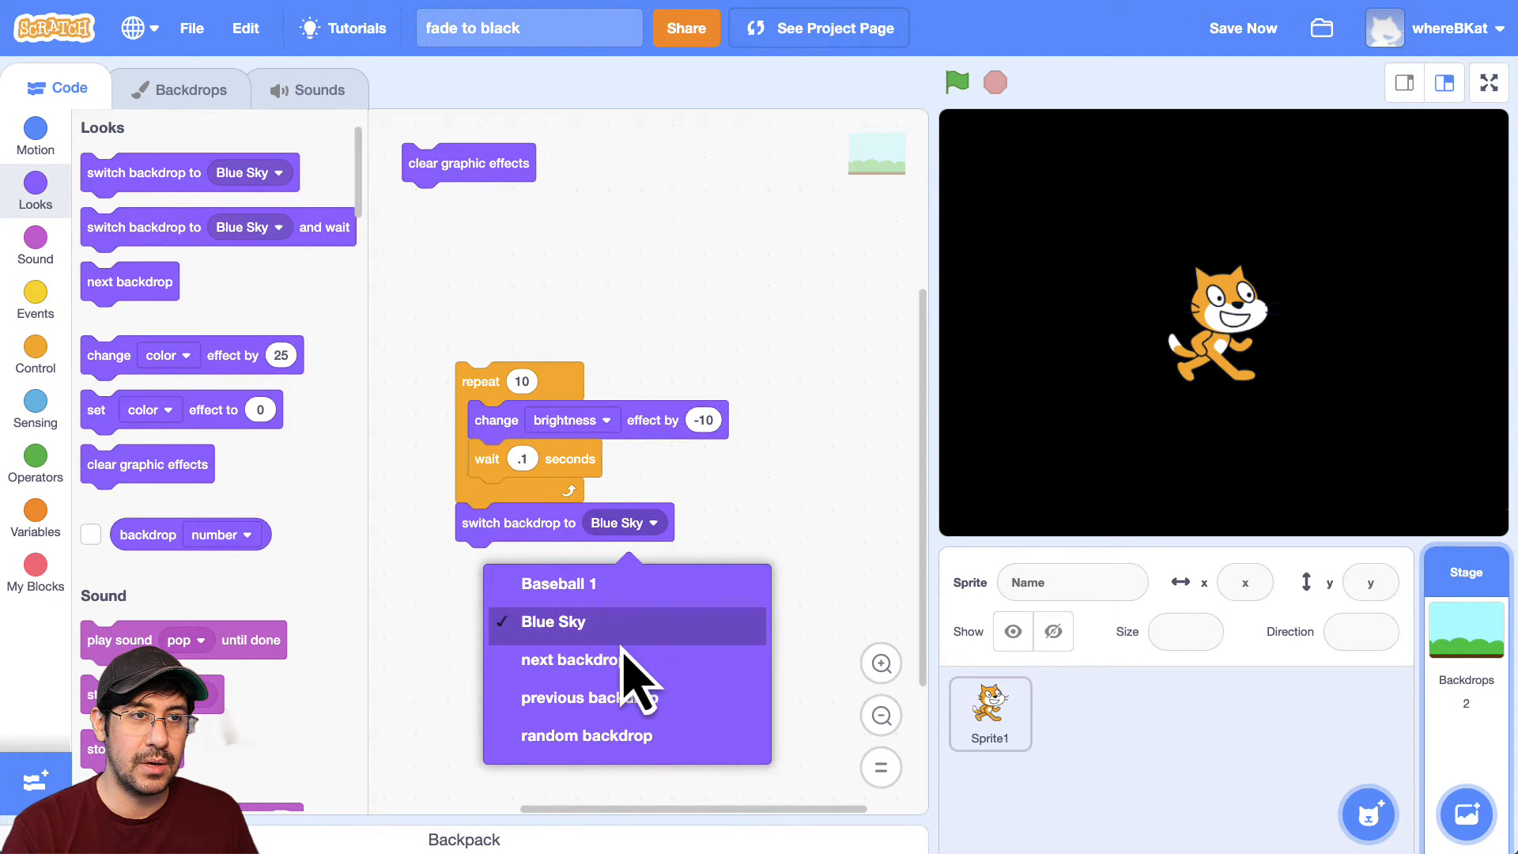
left_click(570, 659)
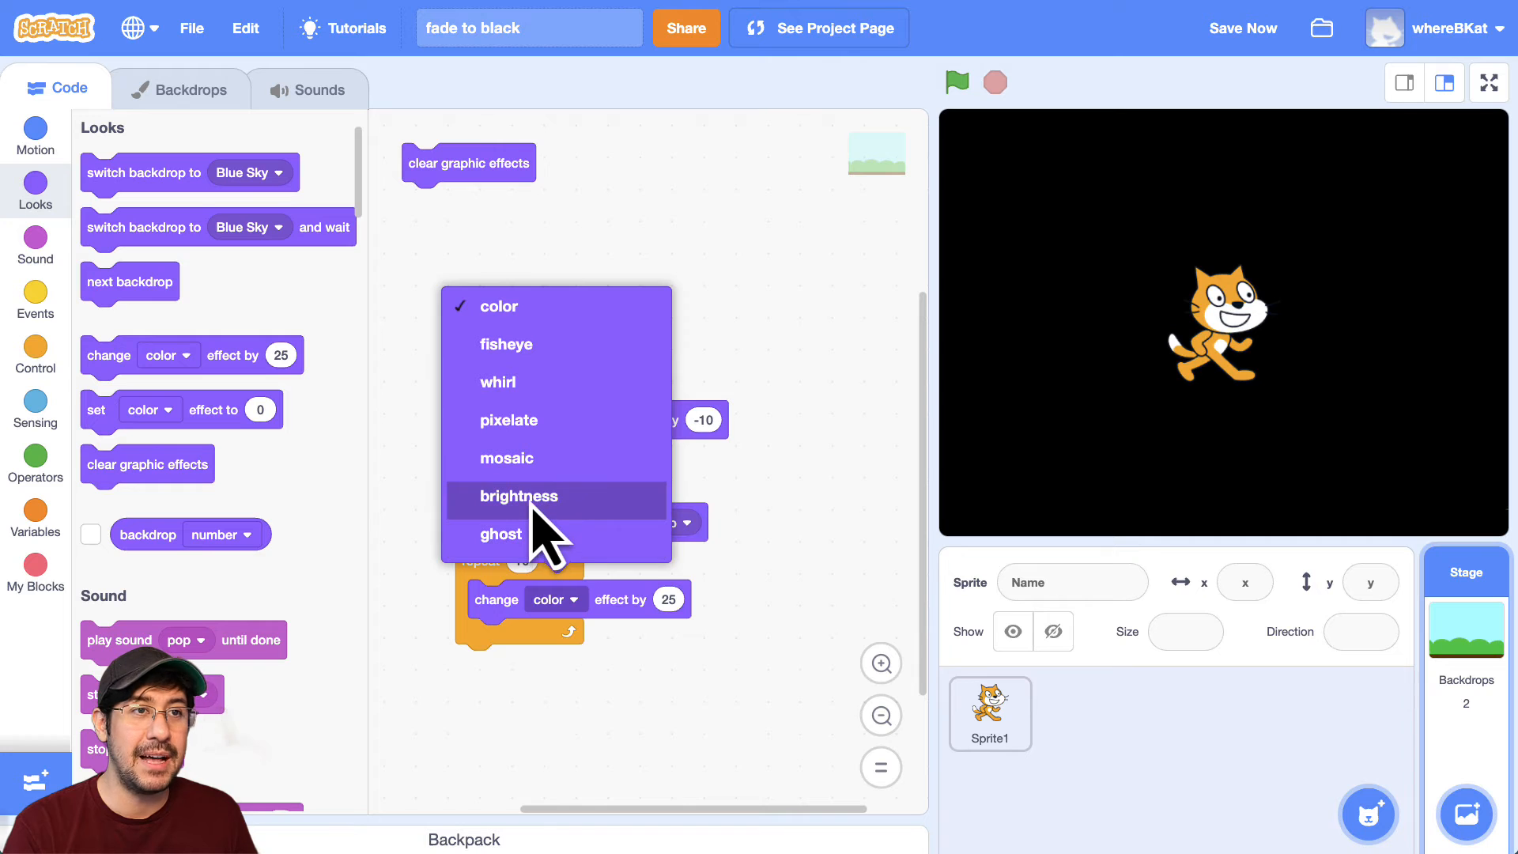
left_click(518, 496)
type("10")
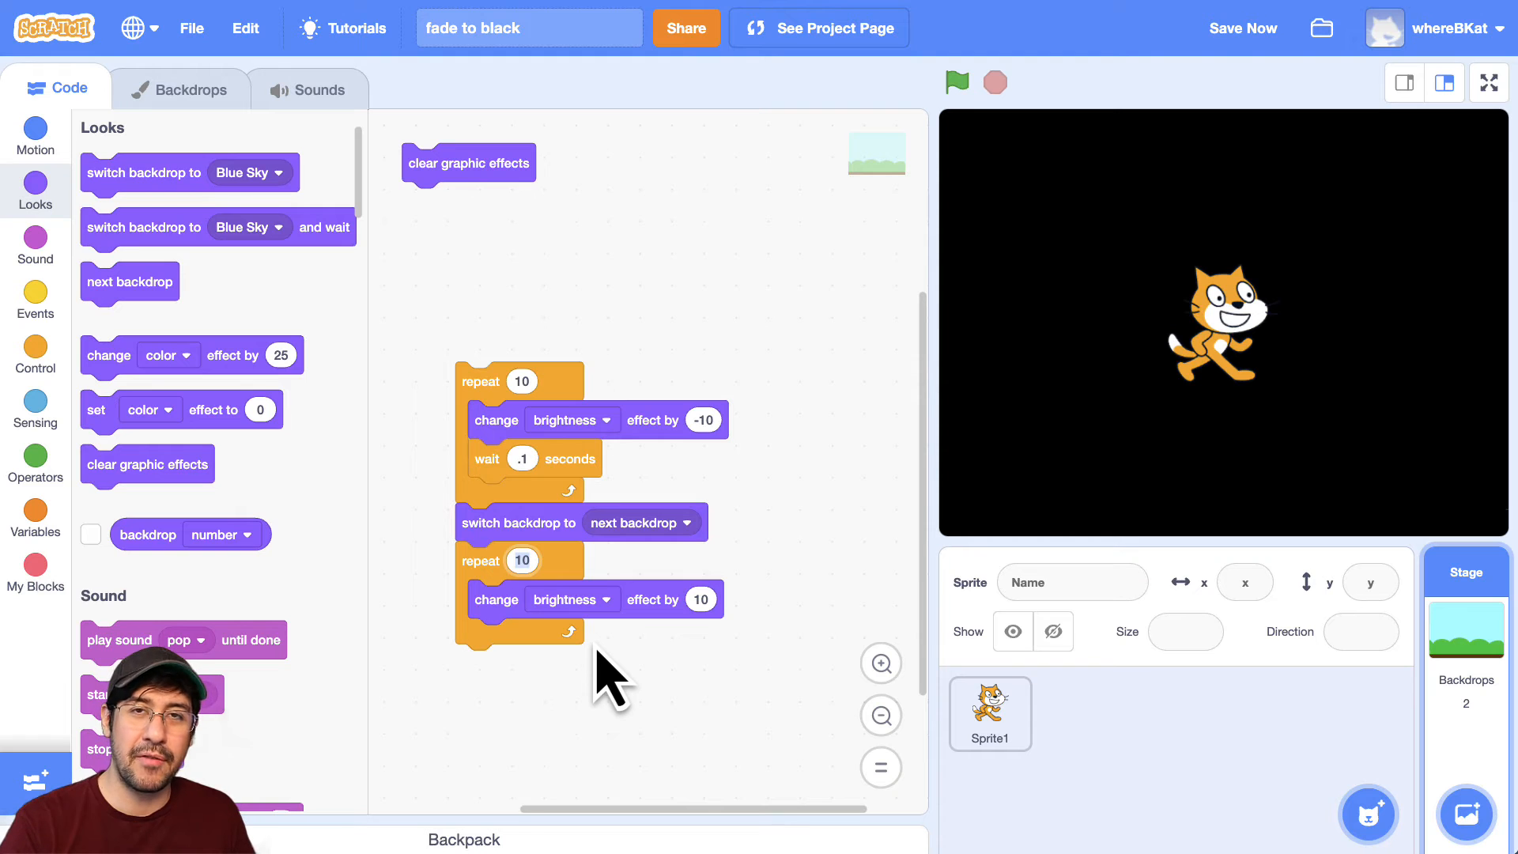
mouse_move(503, 598)
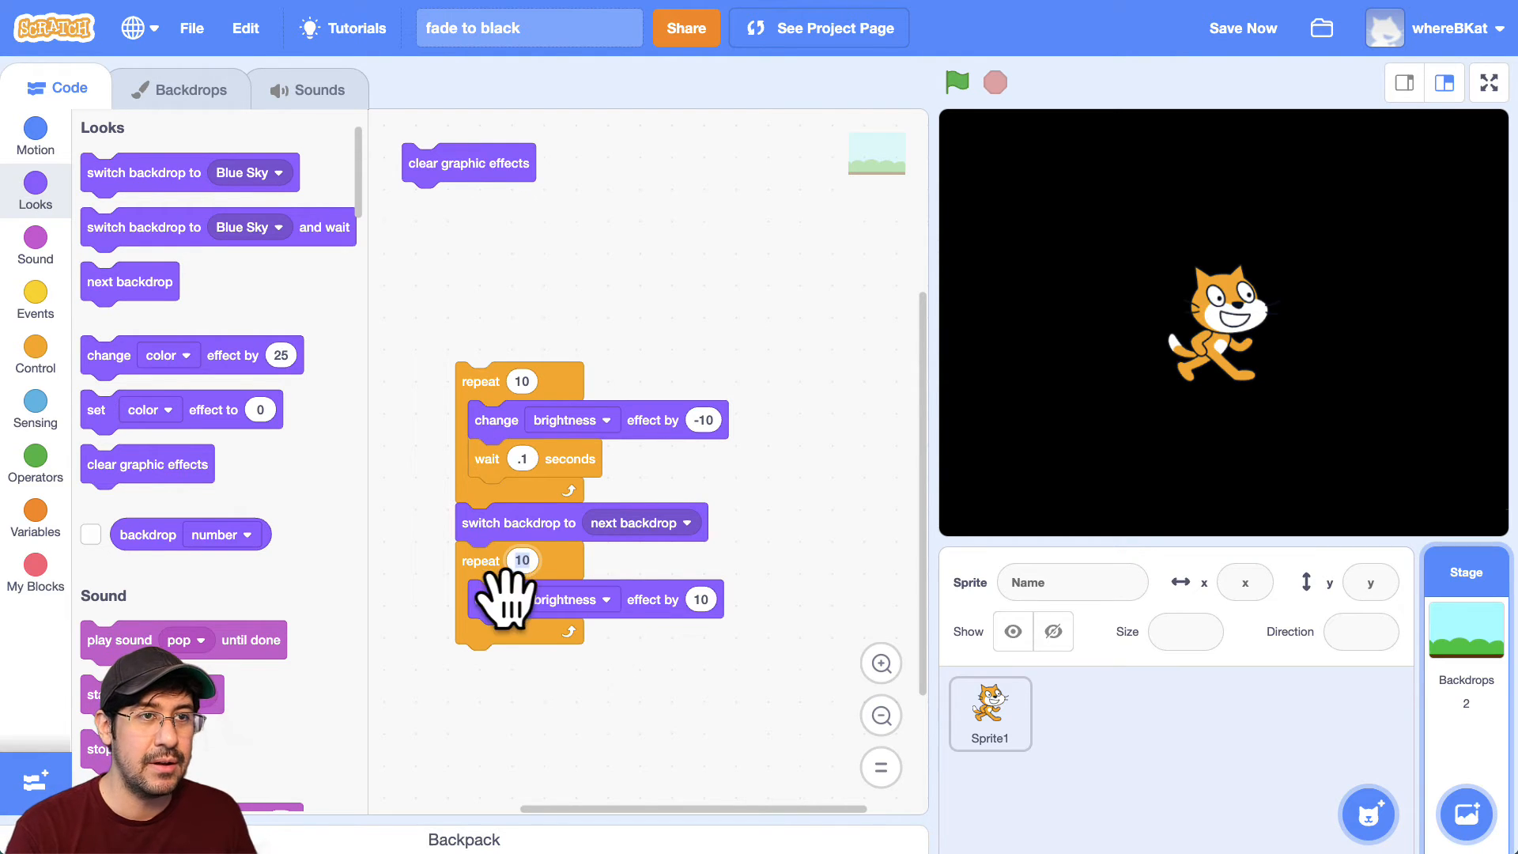
left_click(35, 355)
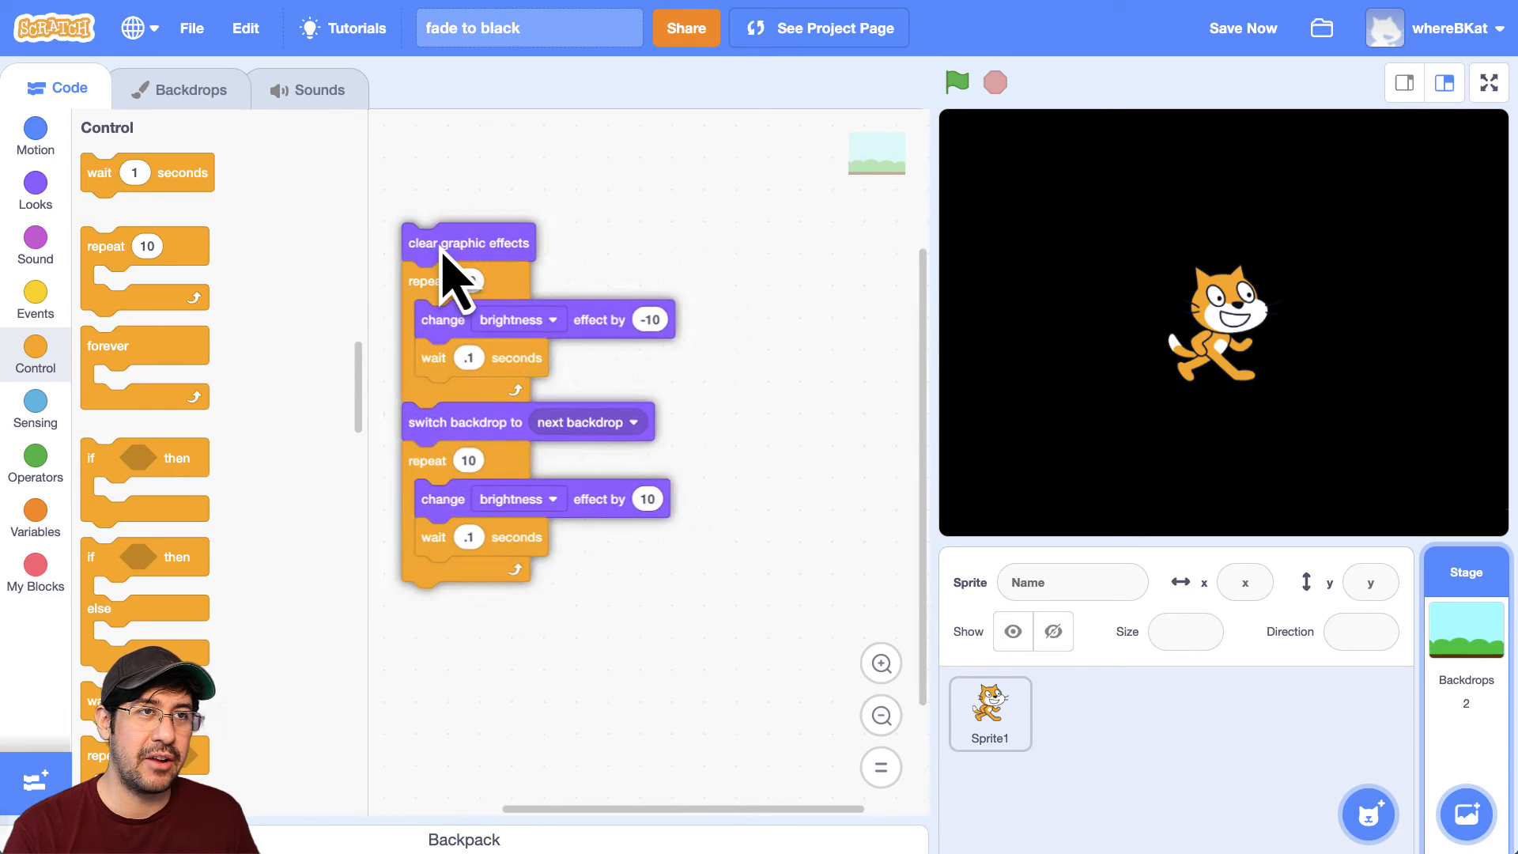
- Put a 'when green flag clicked' hat atop the script and run it, ending on Baseball 1
left_click(35, 298)
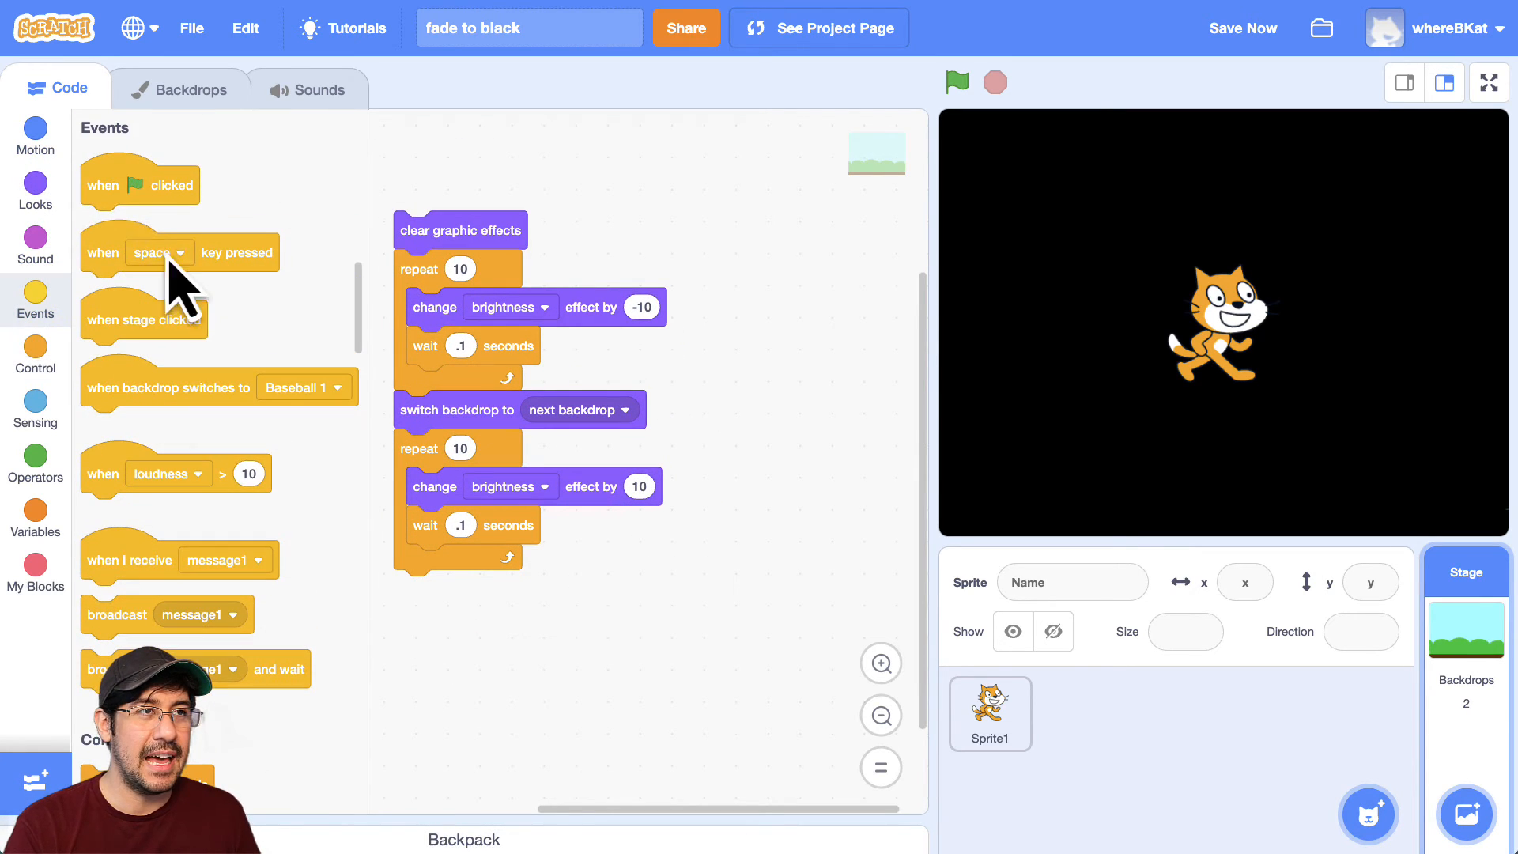
left_click_drag(141, 184, 460, 174)
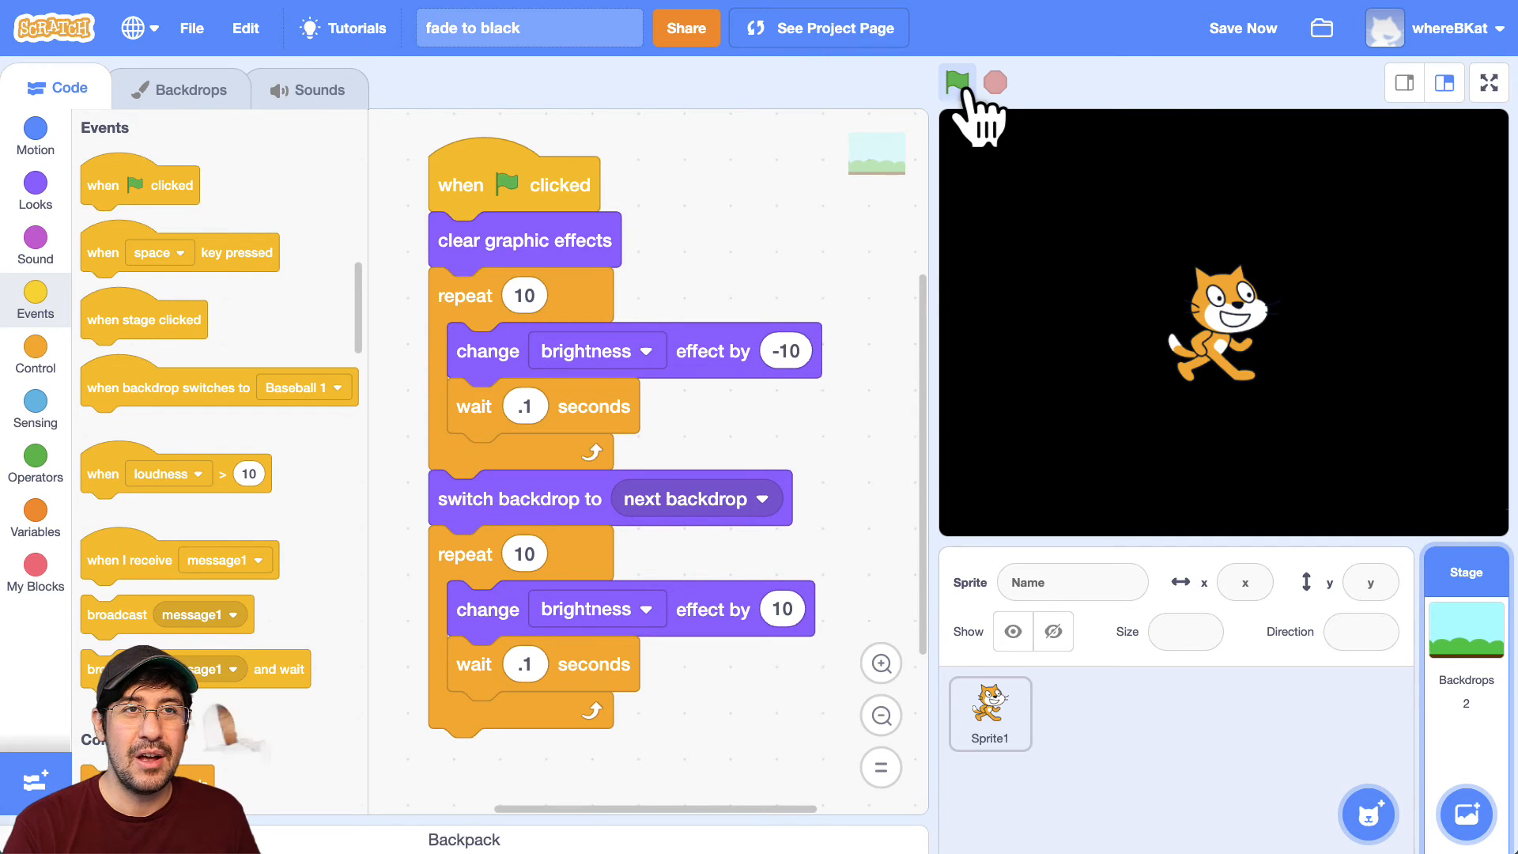
left_click(956, 81)
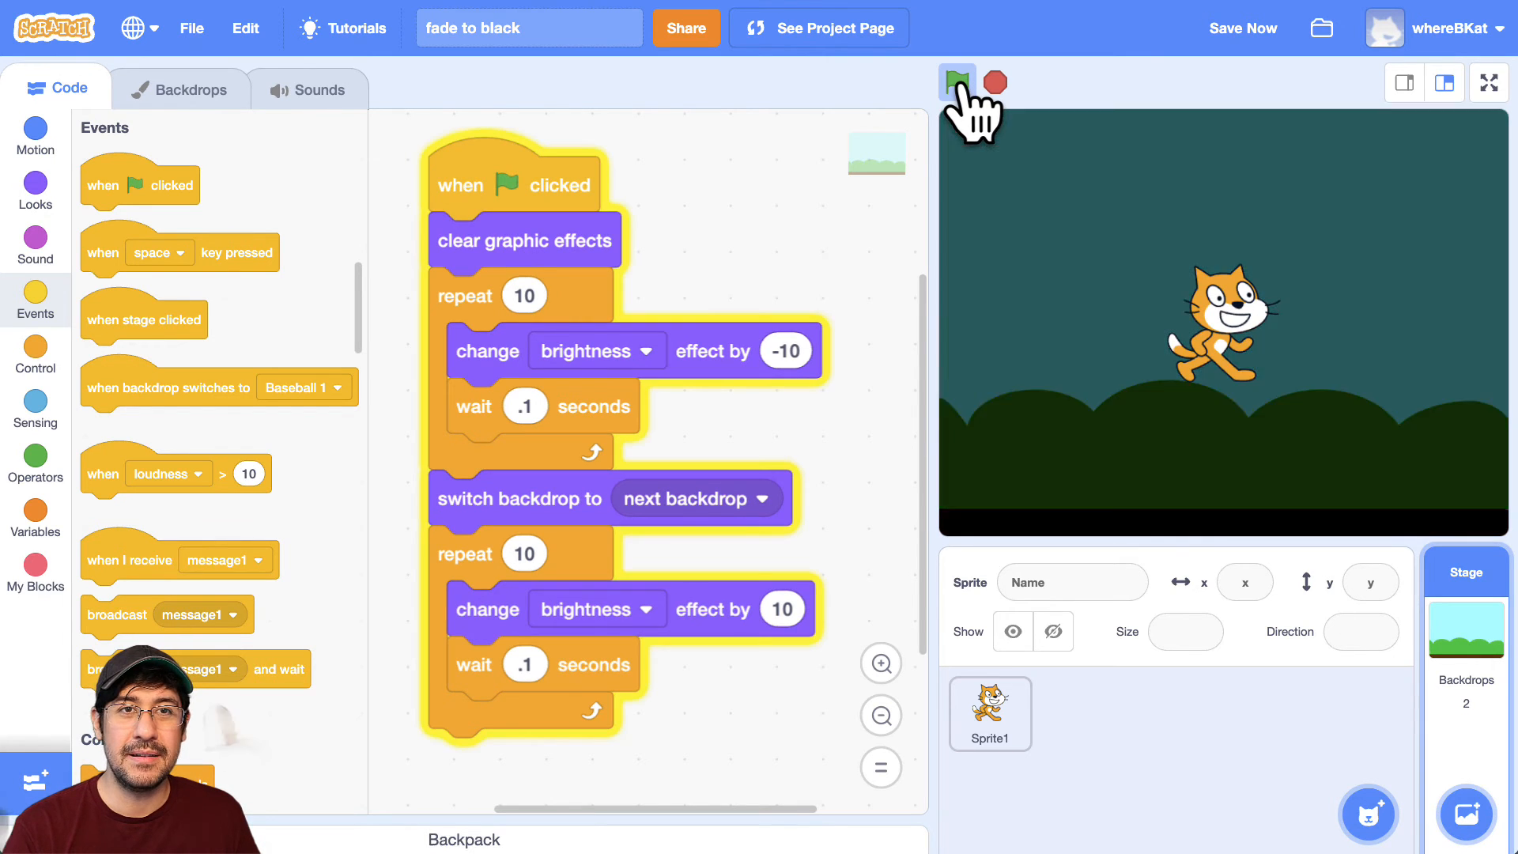
left_click(956, 82)
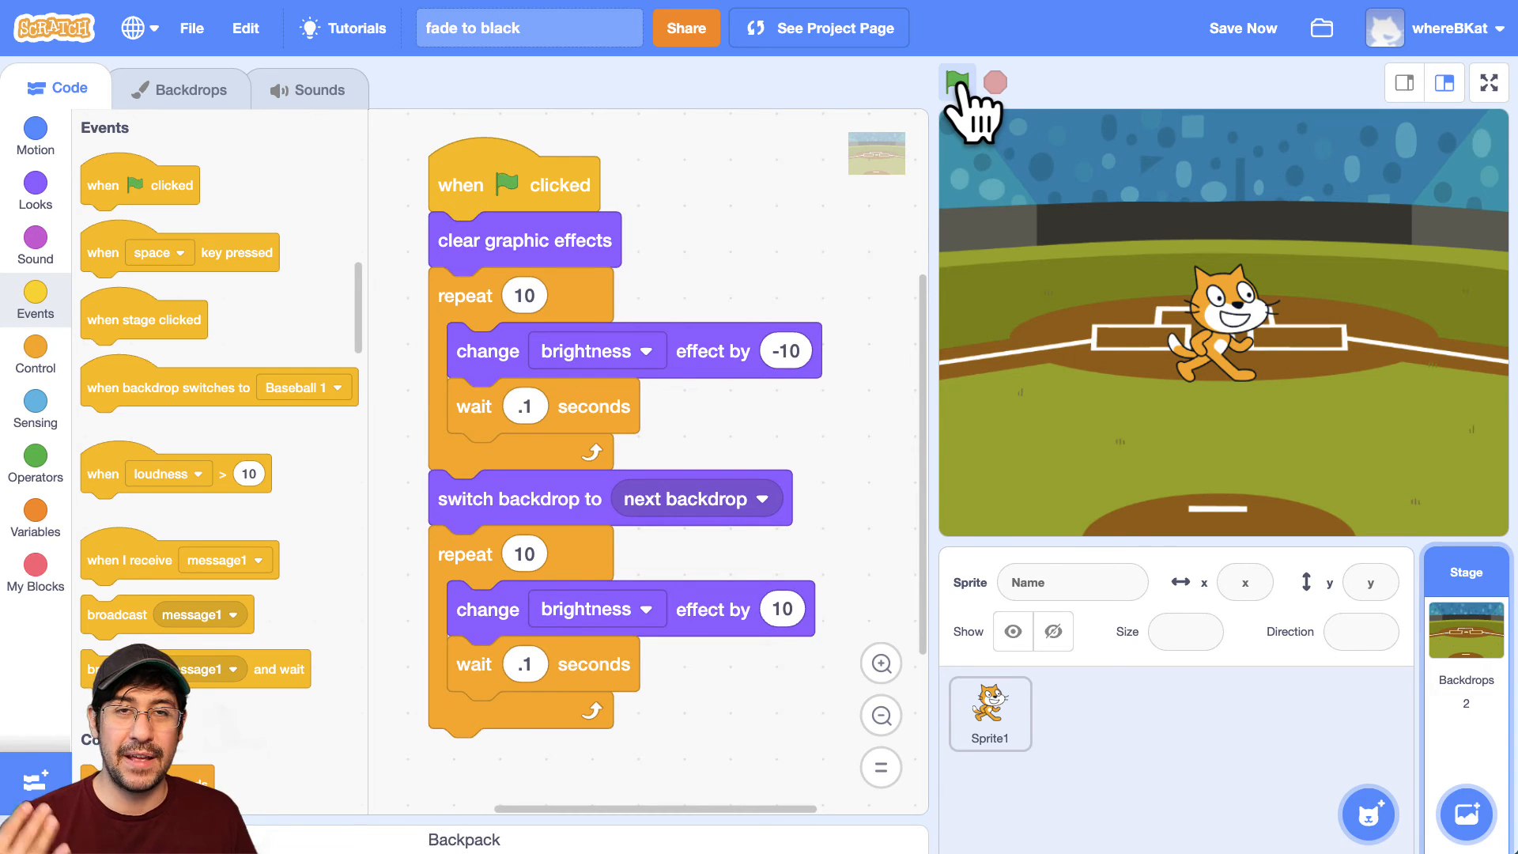
mouse_move(1274, 392)
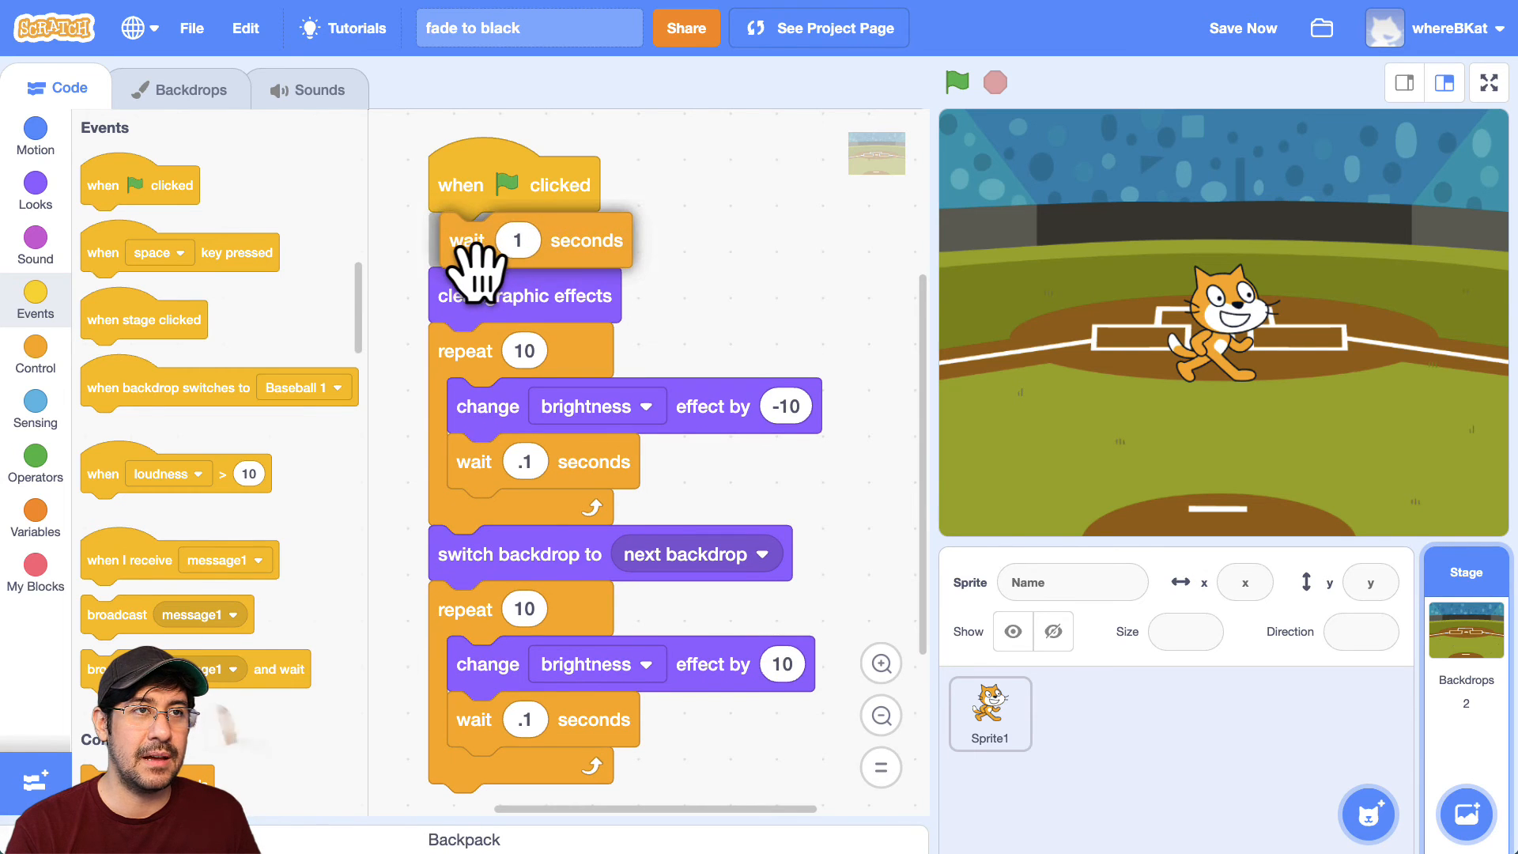
- Insert a 3-second wait after clear graphic effects and rerun the script
type("3")
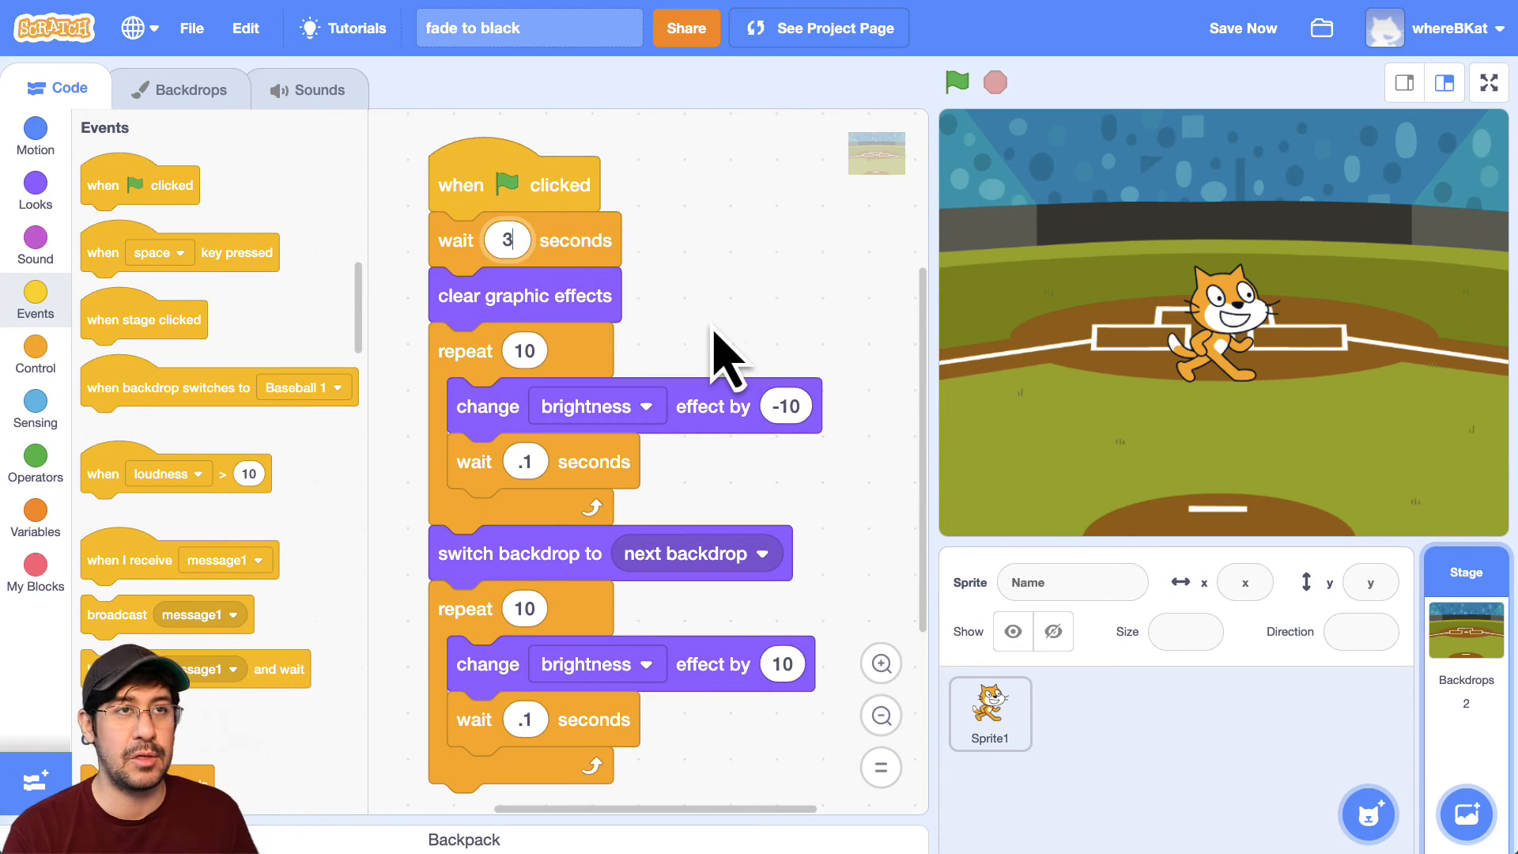
mouse_move(847, 145)
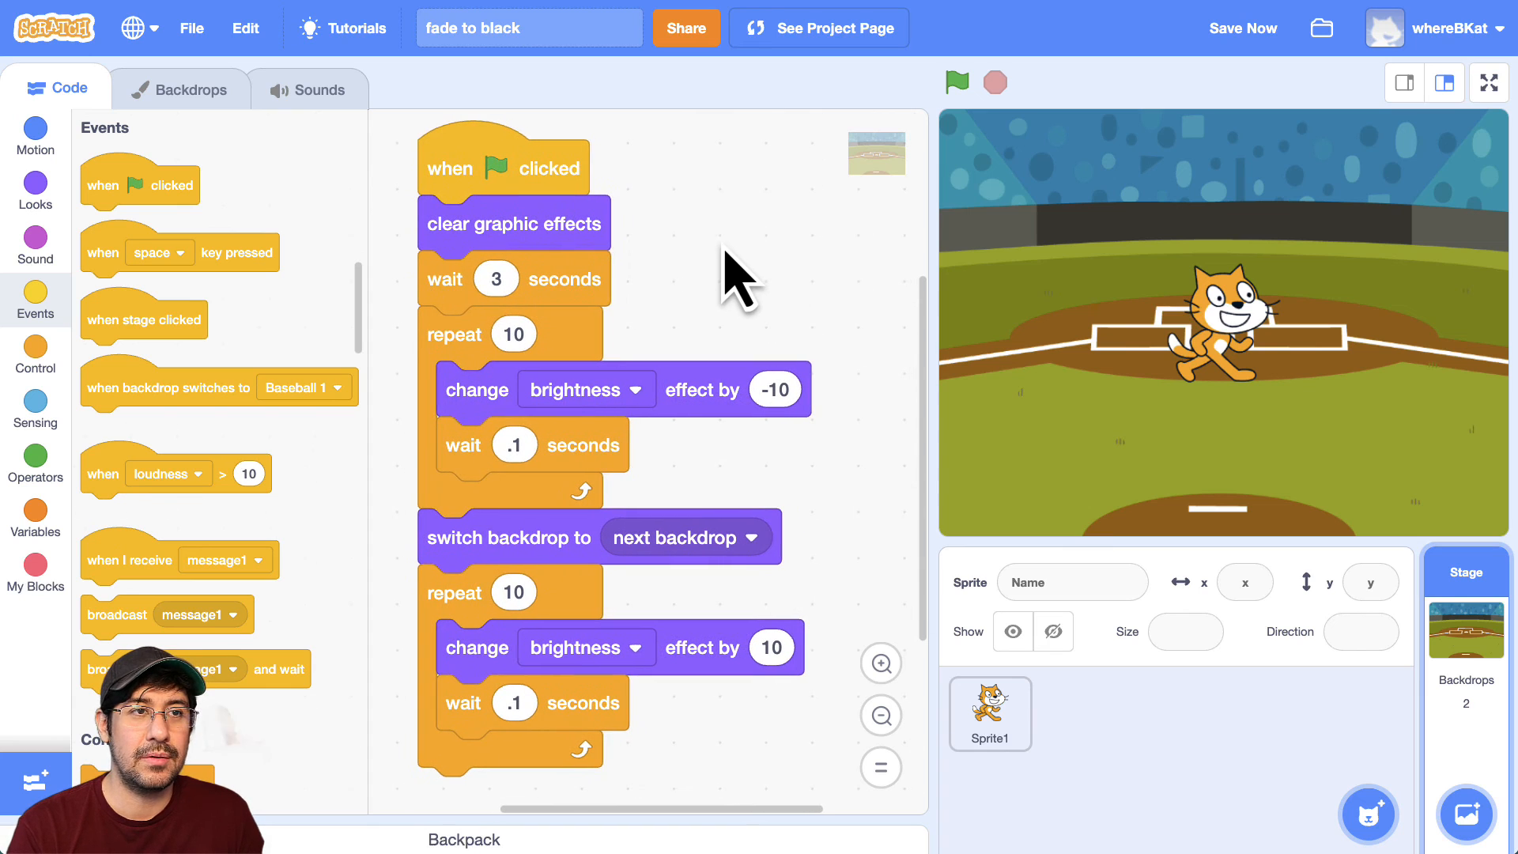
left_click(956, 82)
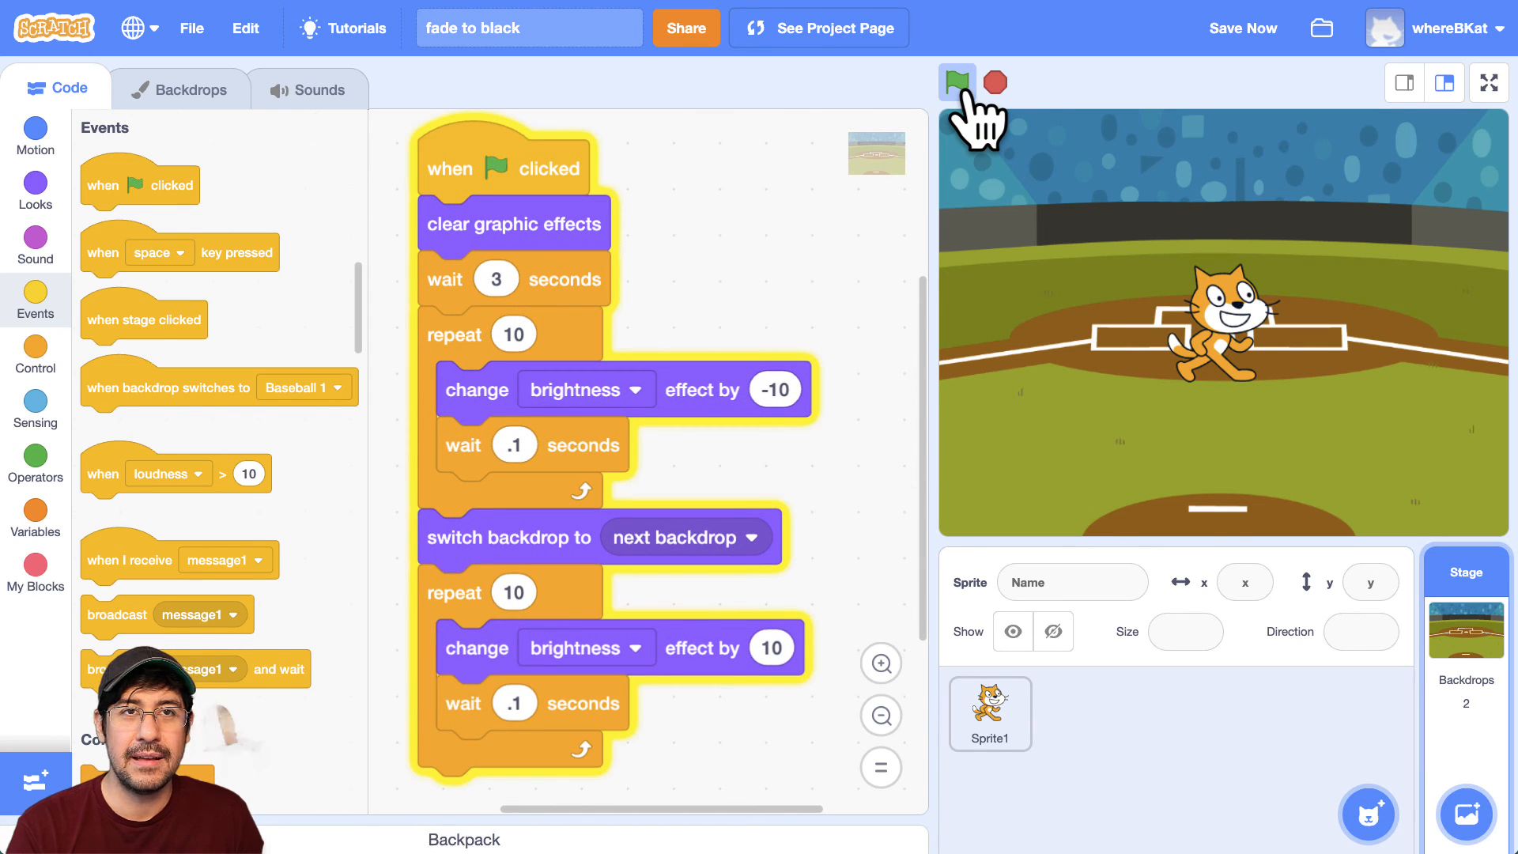
mouse_move(1095, 333)
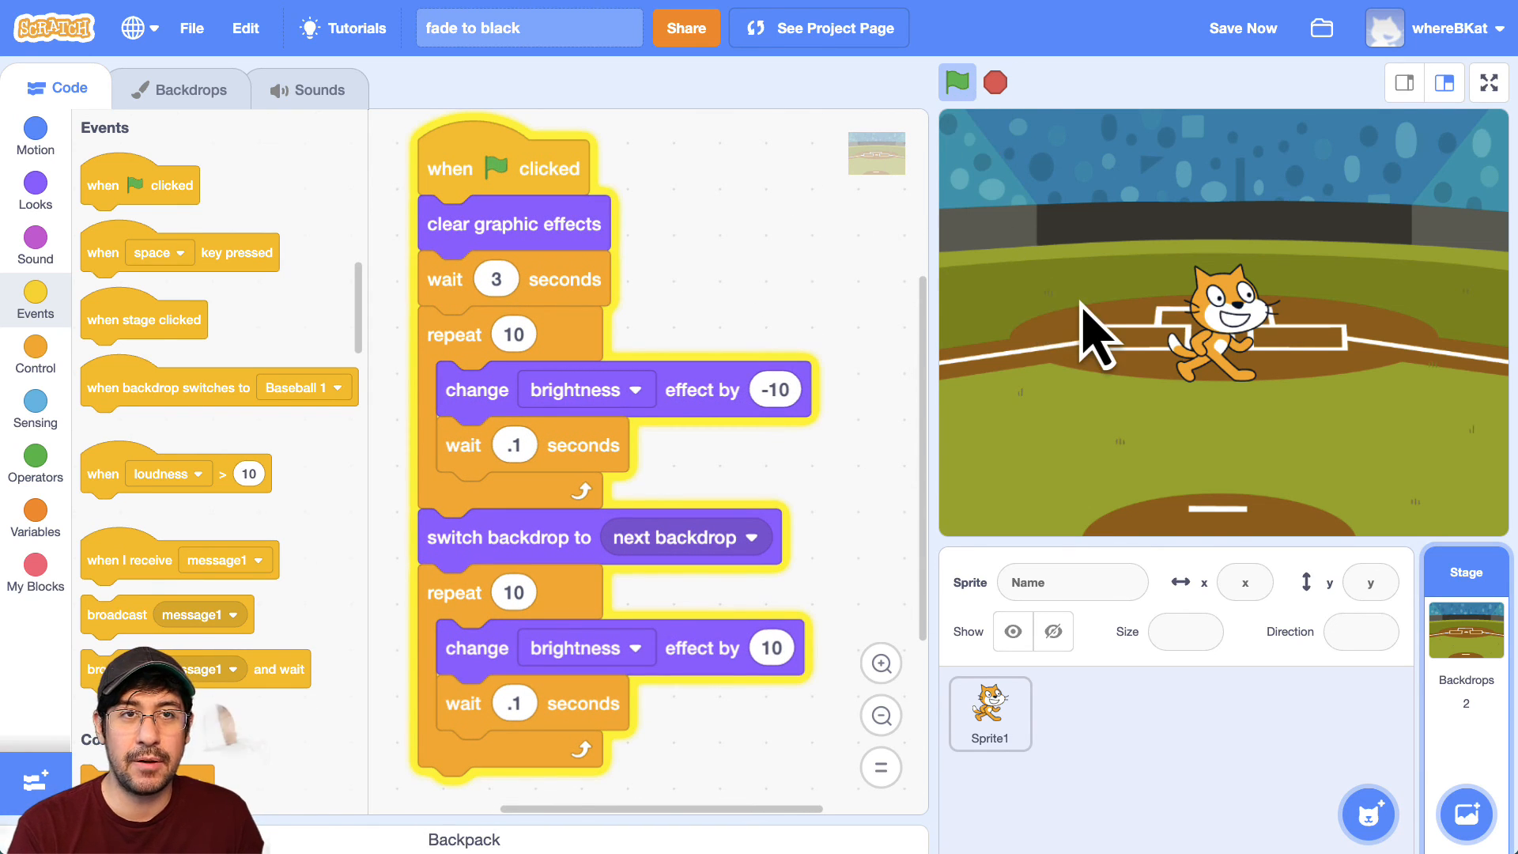
left_click(954, 81)
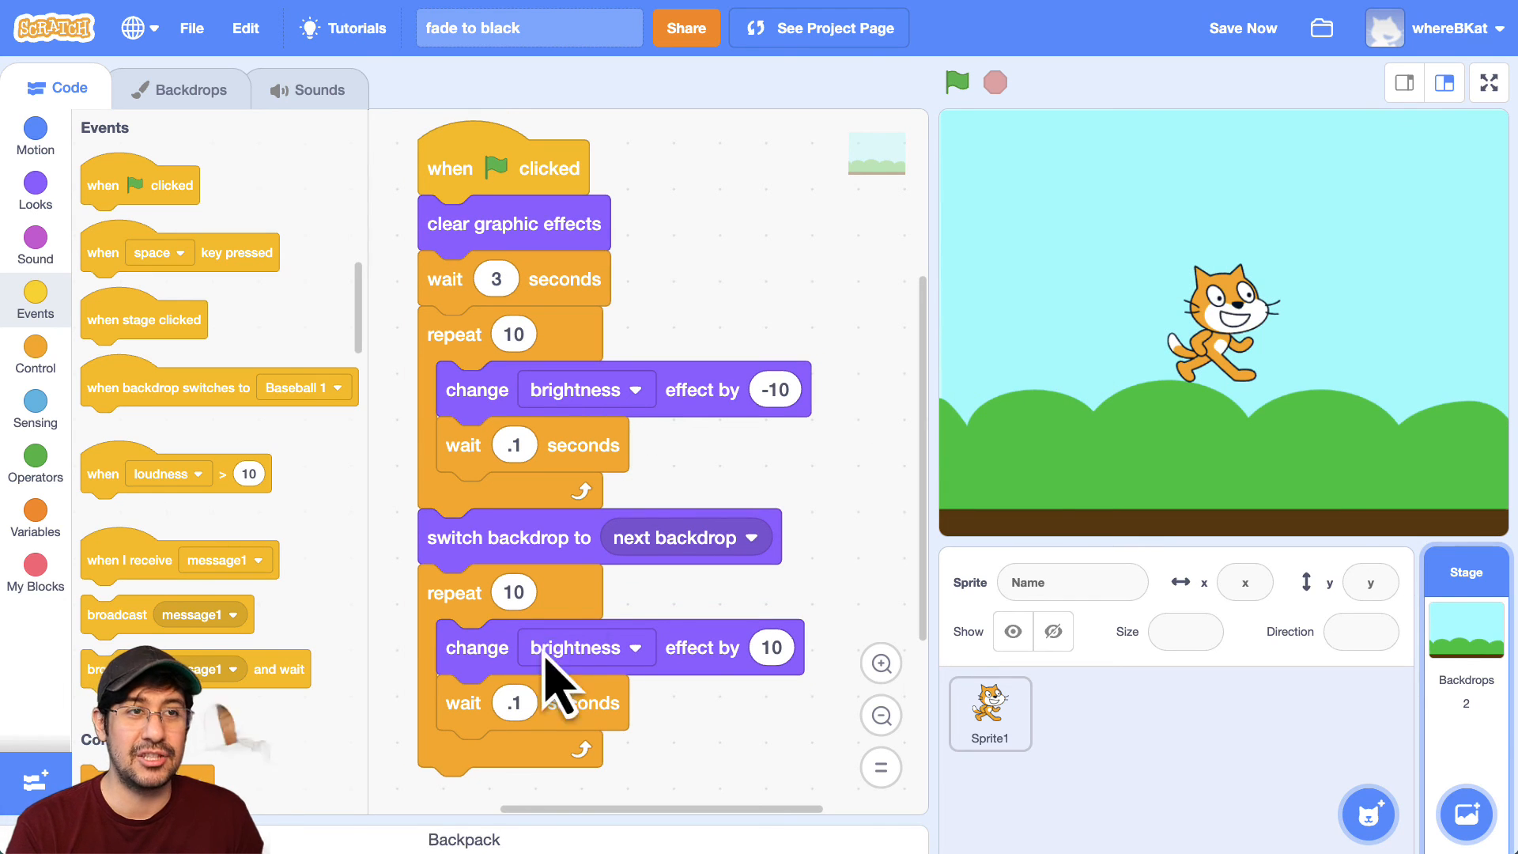
mouse_move(668, 581)
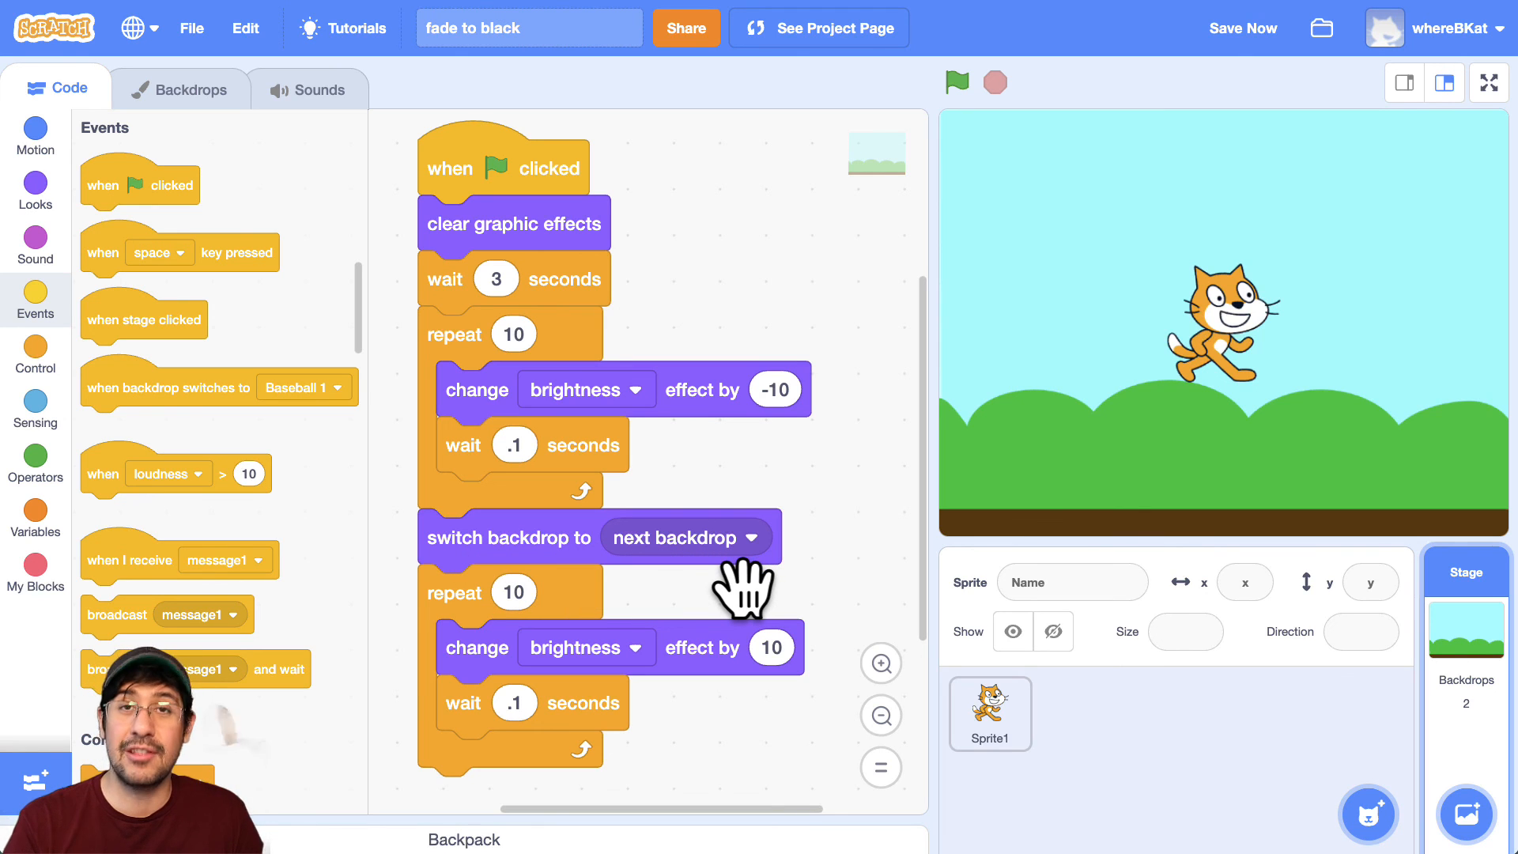
mouse_move(661, 504)
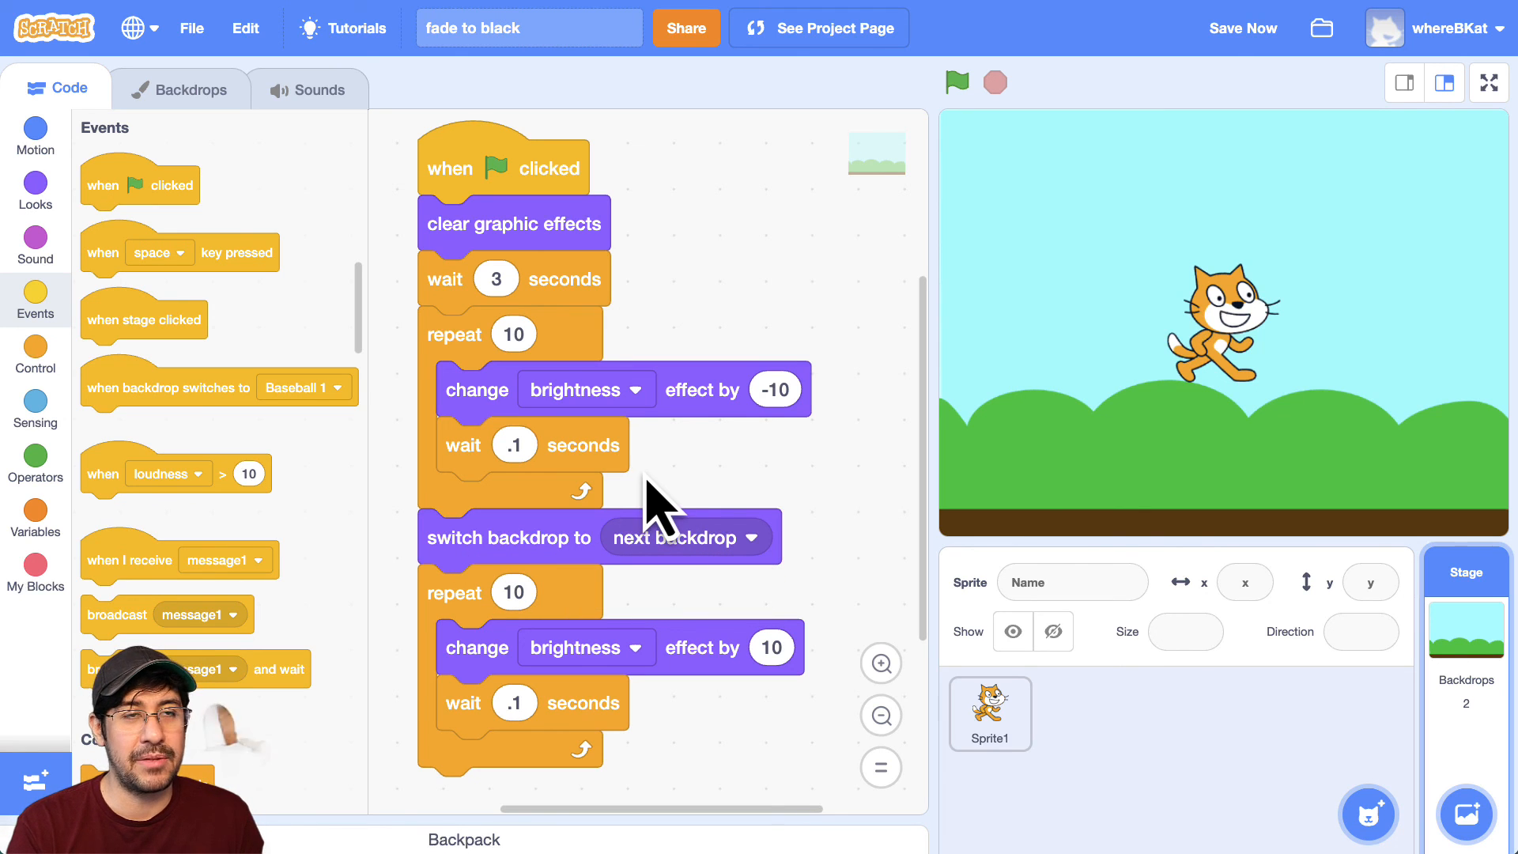
mouse_move(644, 461)
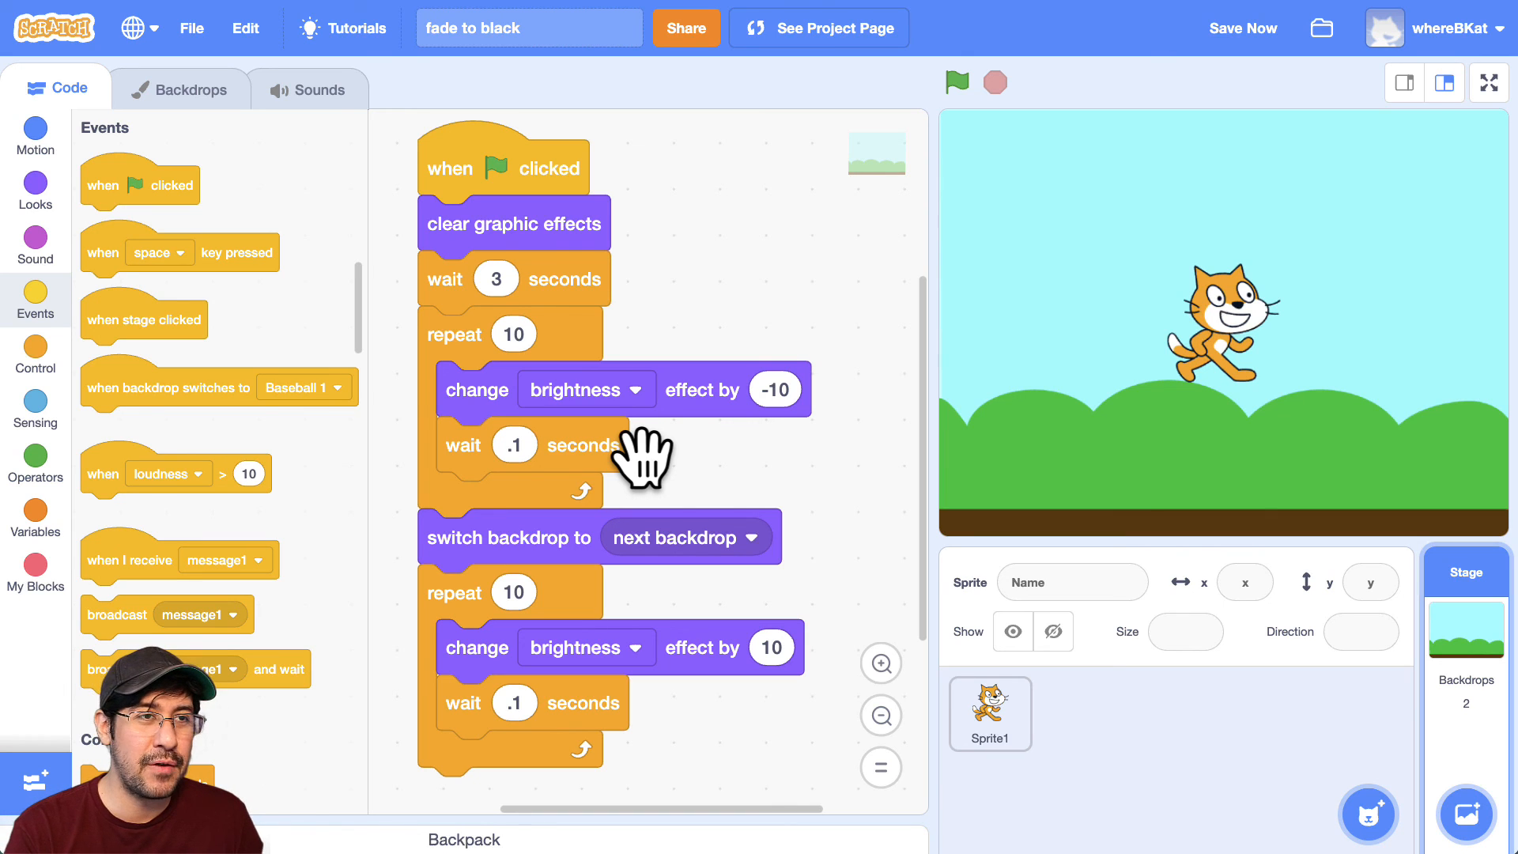
mouse_move(666, 455)
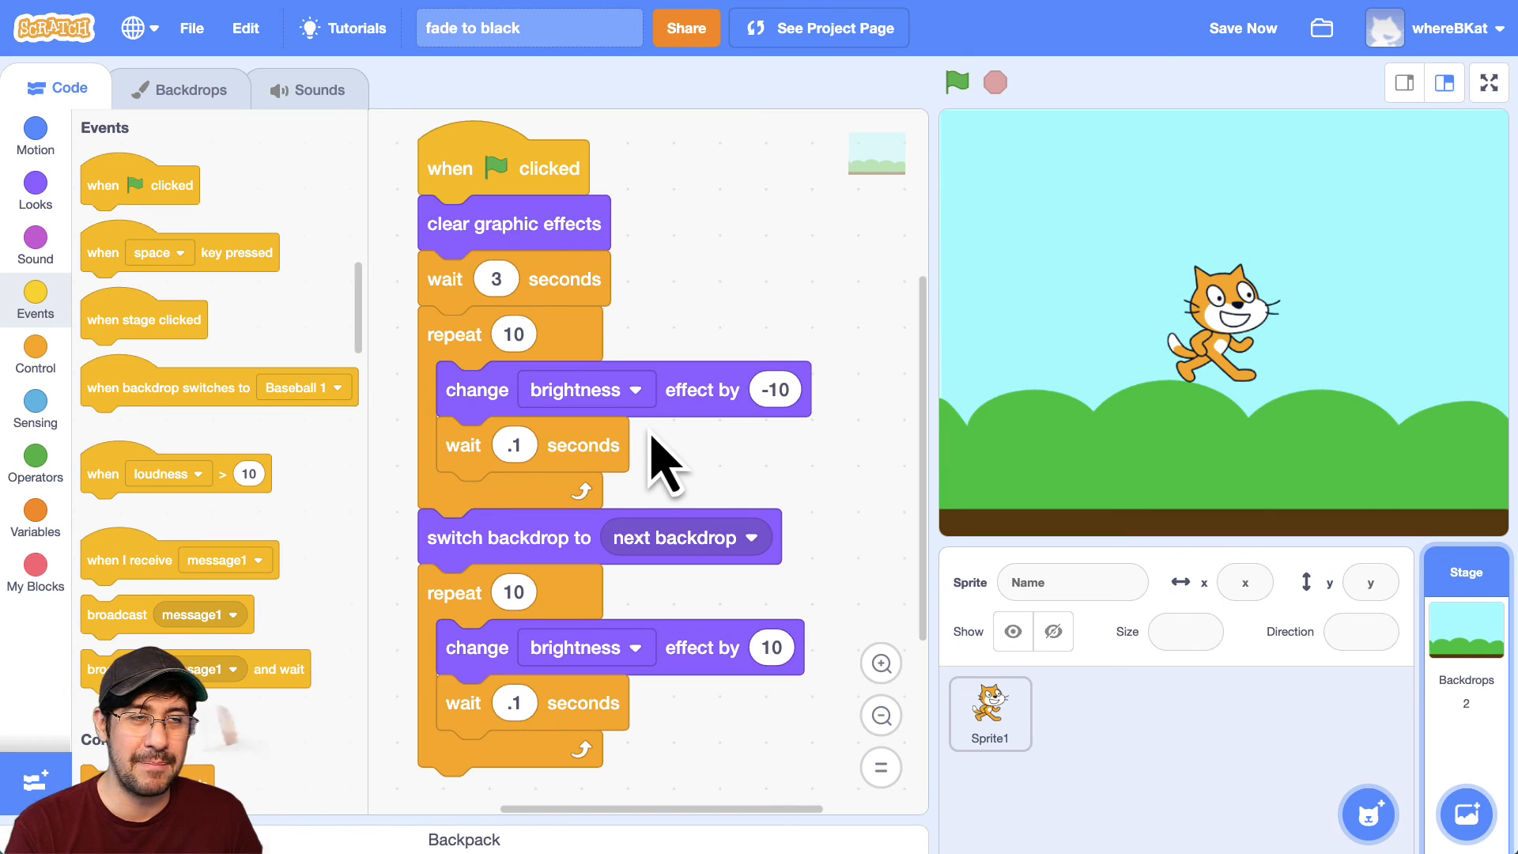